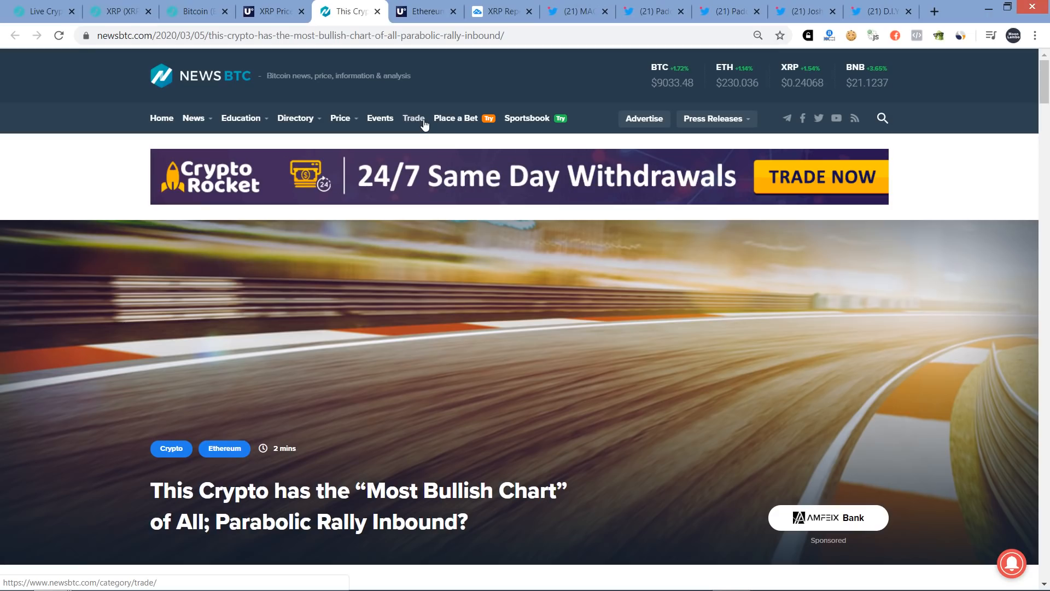
- Bring up the u.today article on Ethereum targeting $700 in June after a major pullback
left_click(425, 11)
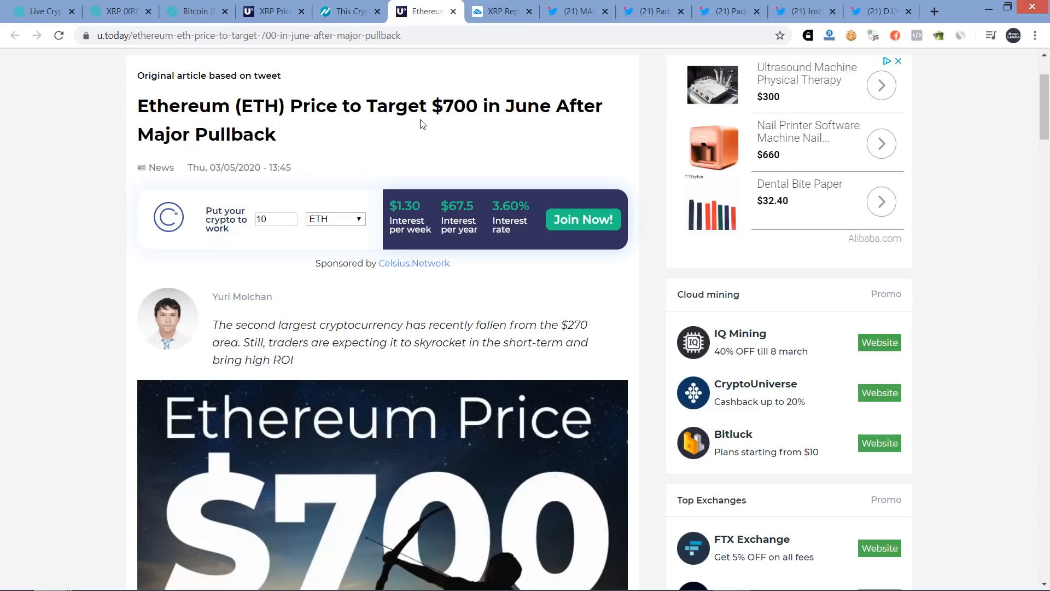
- Return to the NewsBTC 'Most Bullish Chart' parabolic rally article
left_click(344, 11)
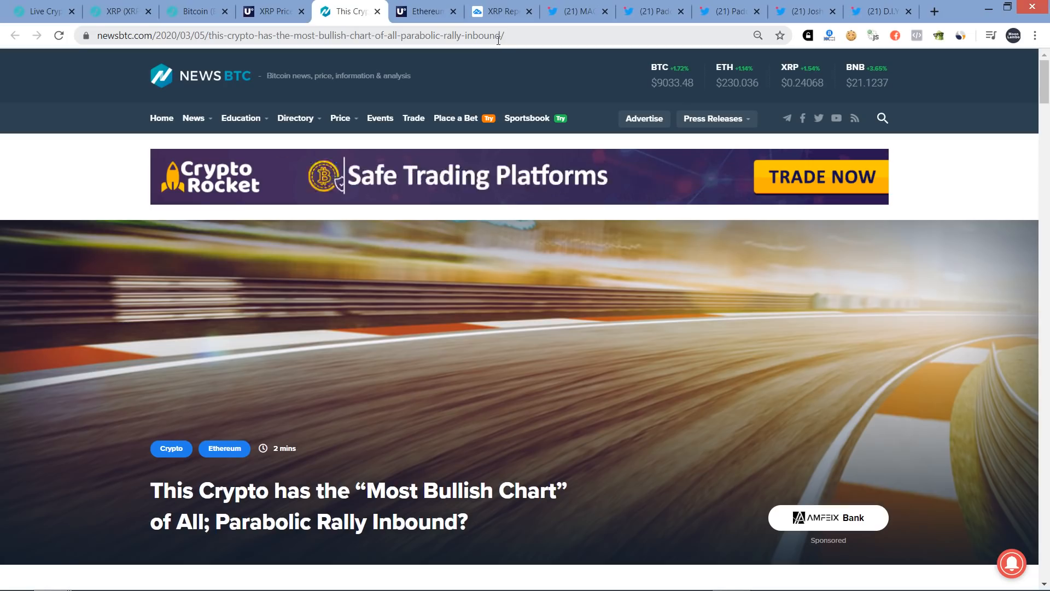
mouse_move(499, 11)
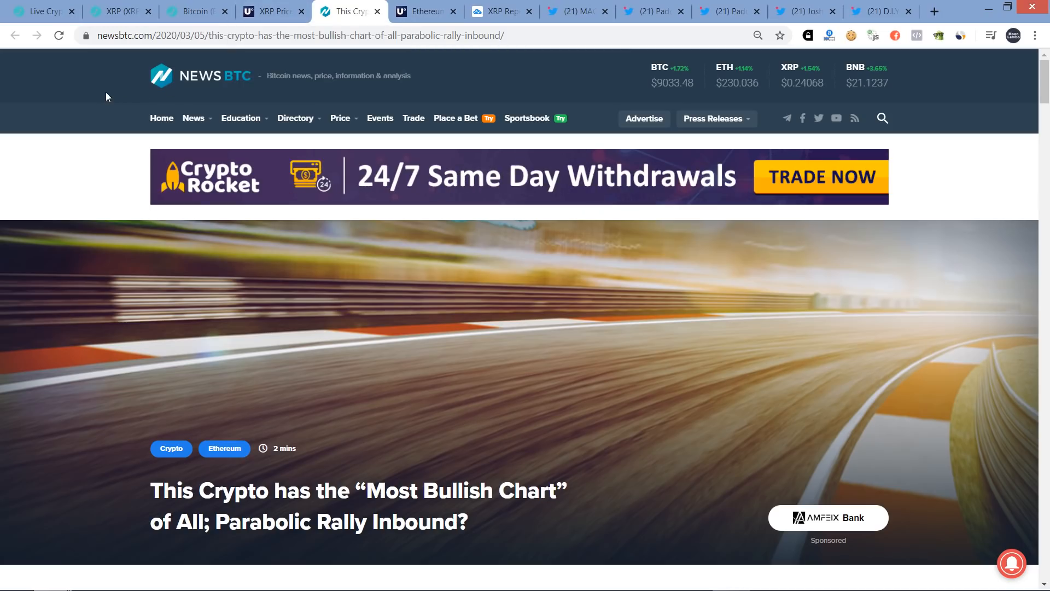
- Show Bitcoin's LiveCoinWatch page with its ~$9114 price and 24-hour chart via the rankings and XRP tabs
left_click(41, 11)
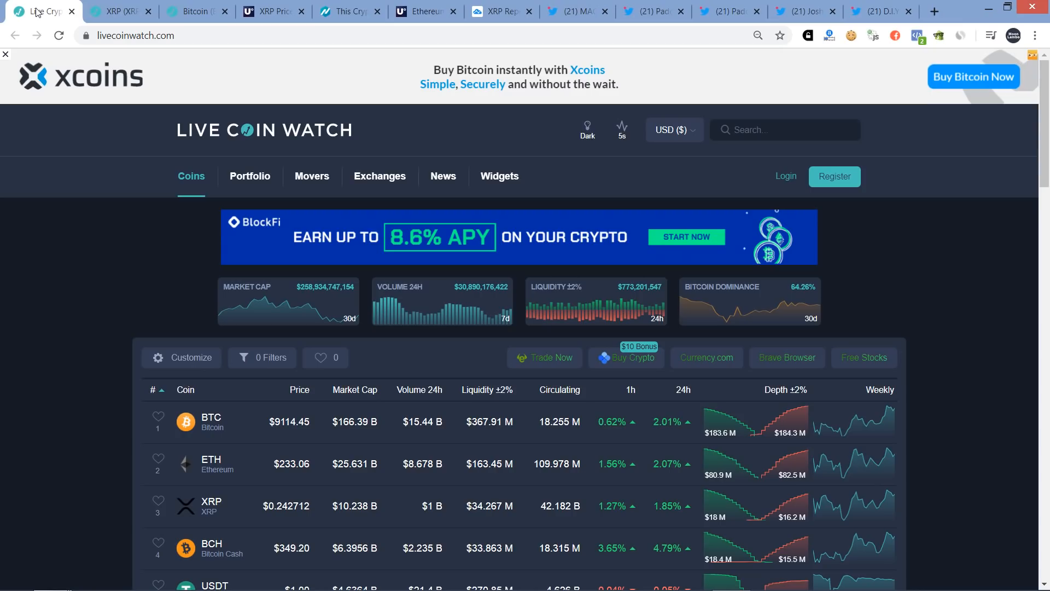
left_click(6, 55)
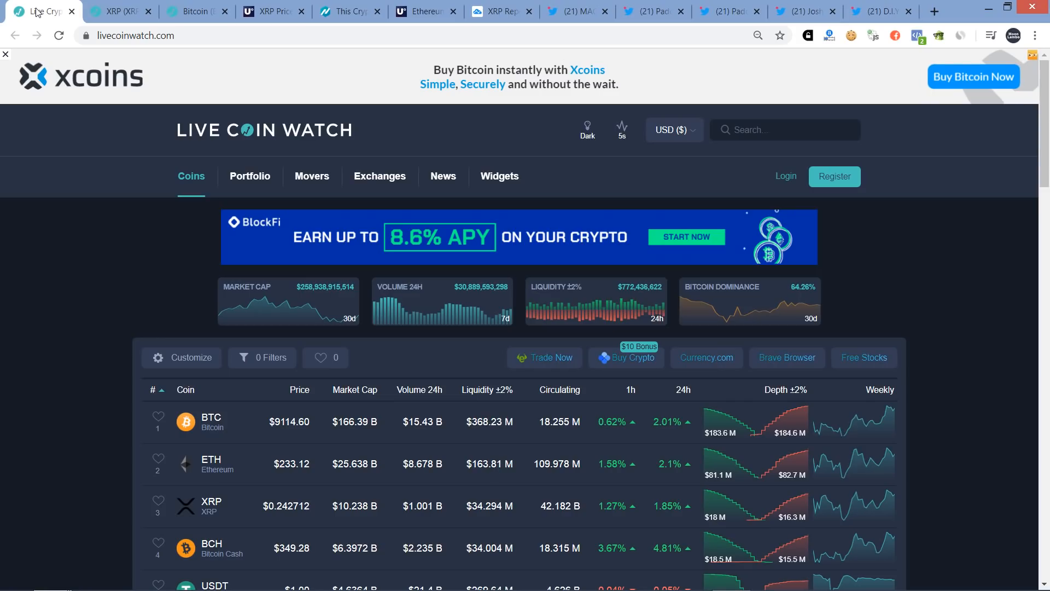
left_click(6, 55)
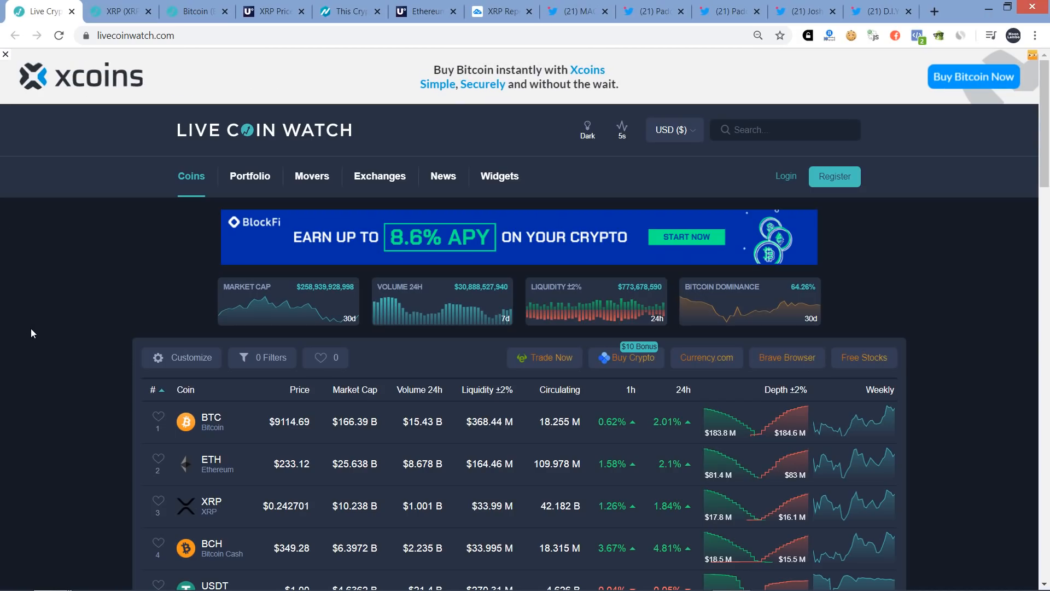
scroll("down", 3)
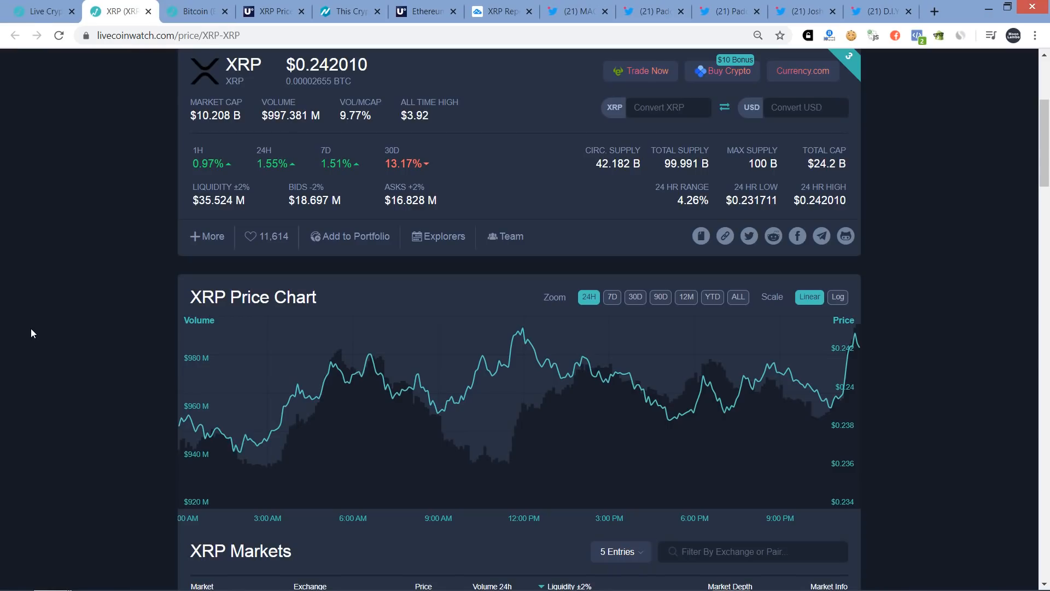
left_click(195, 11)
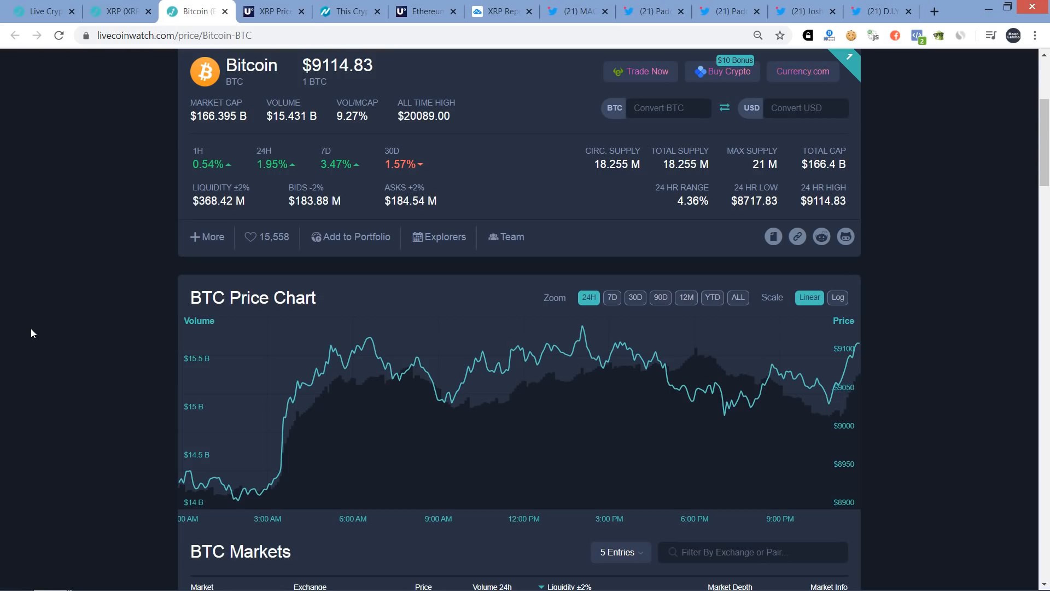
- Read the u.today XRP $0.25 resistance prediction article down to its 4H triangle chart
left_click(274, 11)
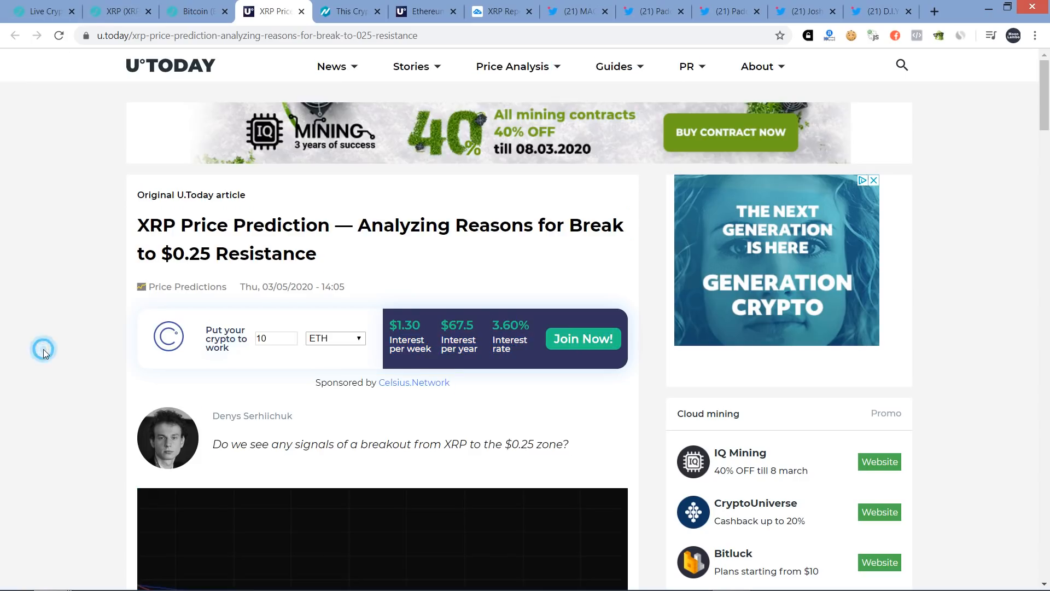
scroll("down", 3)
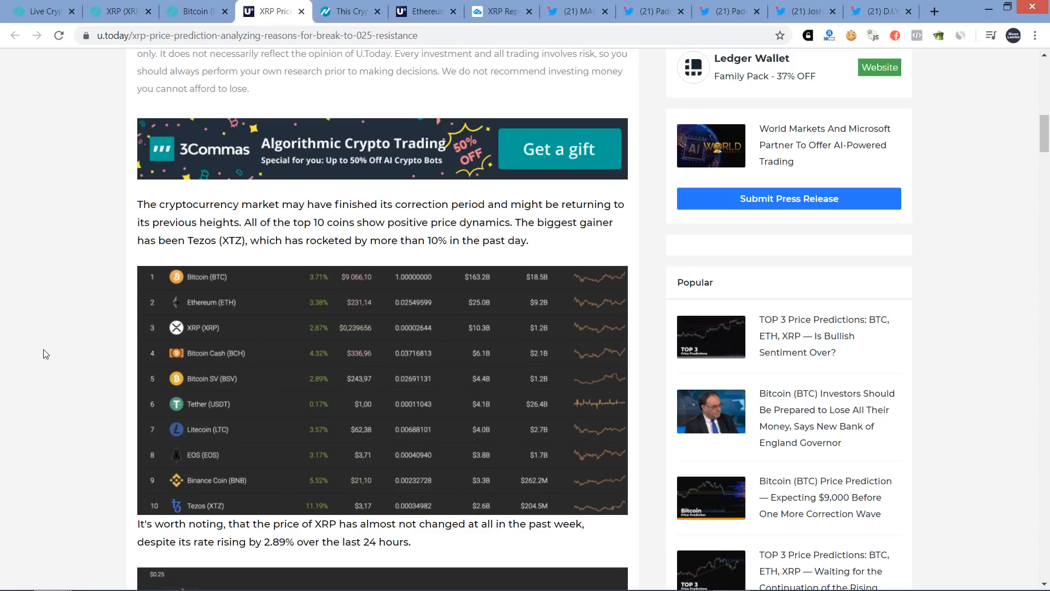
scroll("down", 3)
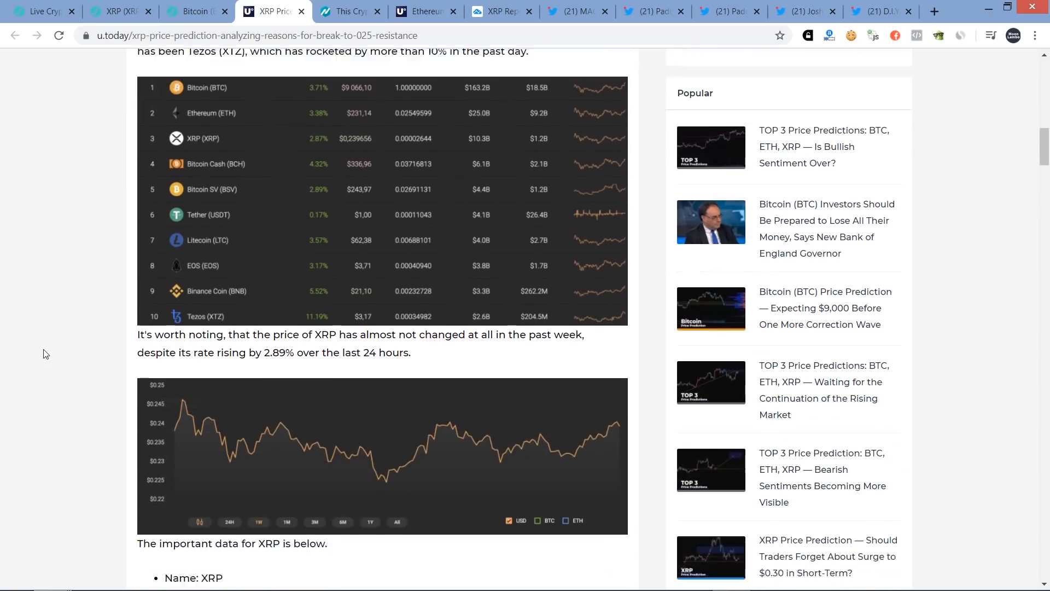
scroll("down", 3)
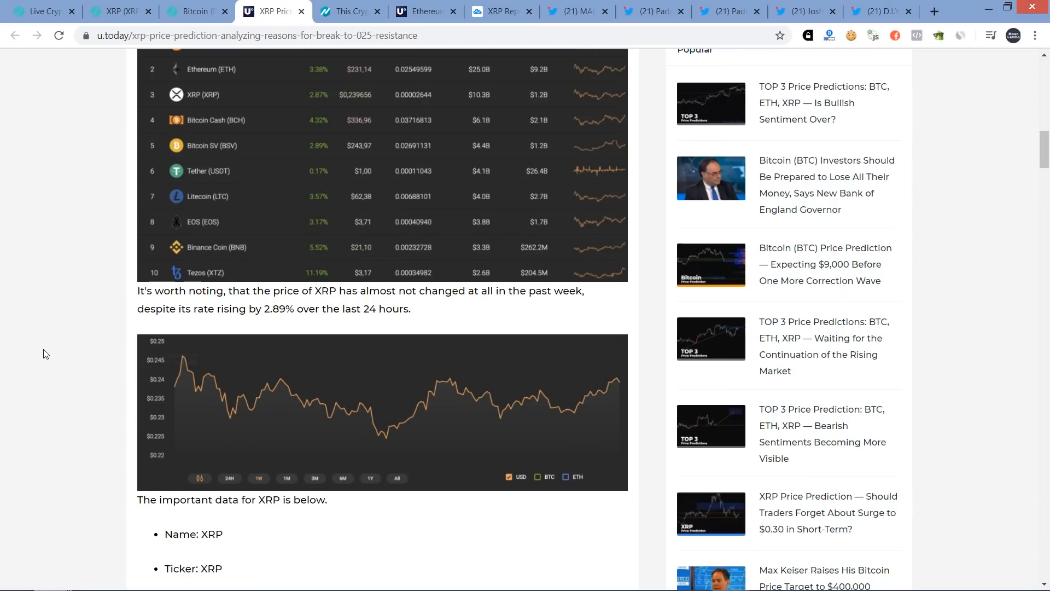
scroll("down", 3)
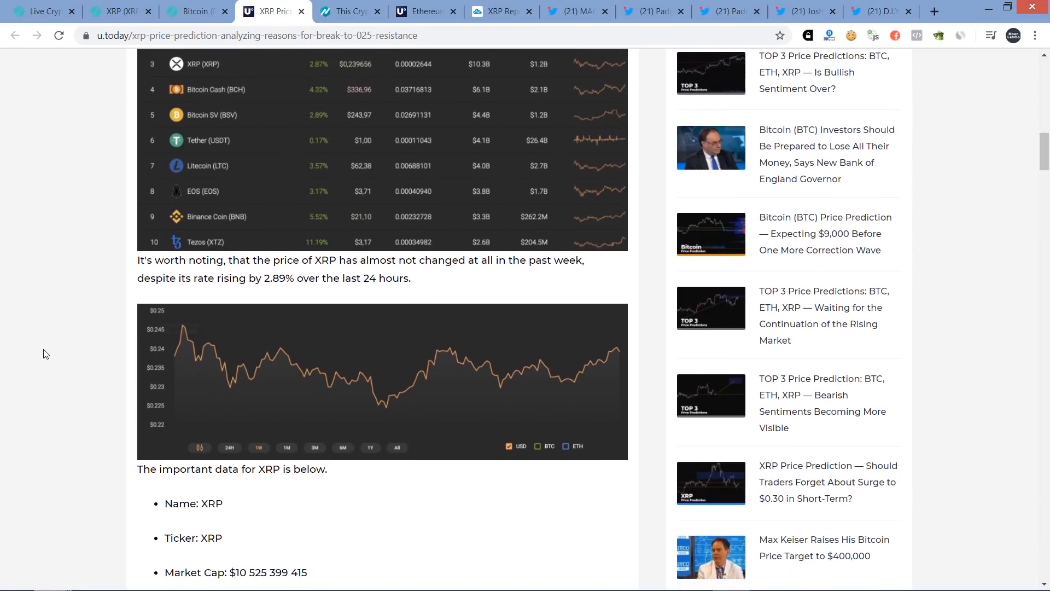
scroll("down", 3)
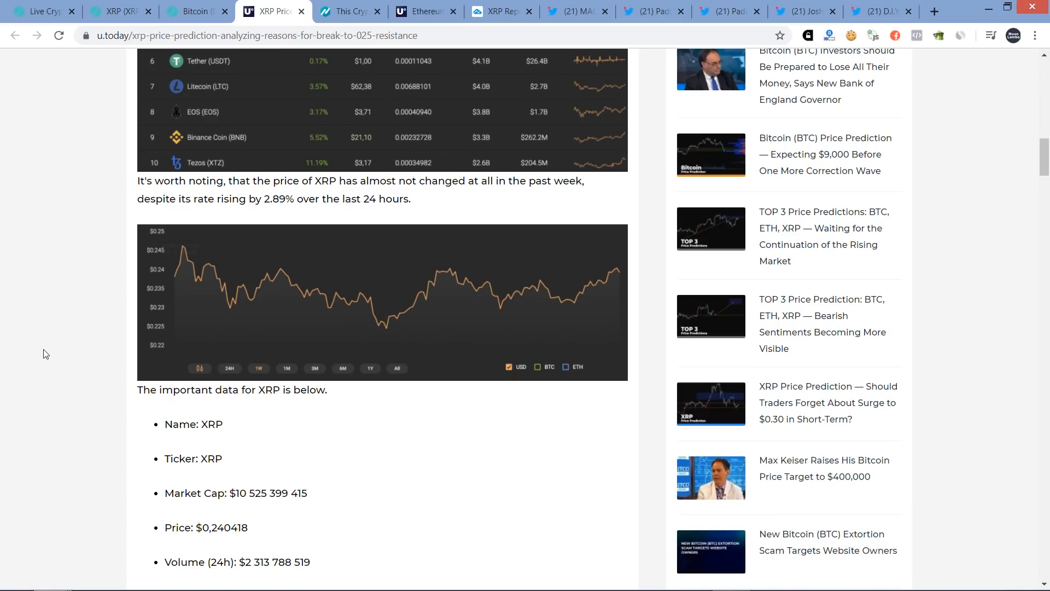
scroll("down", 3)
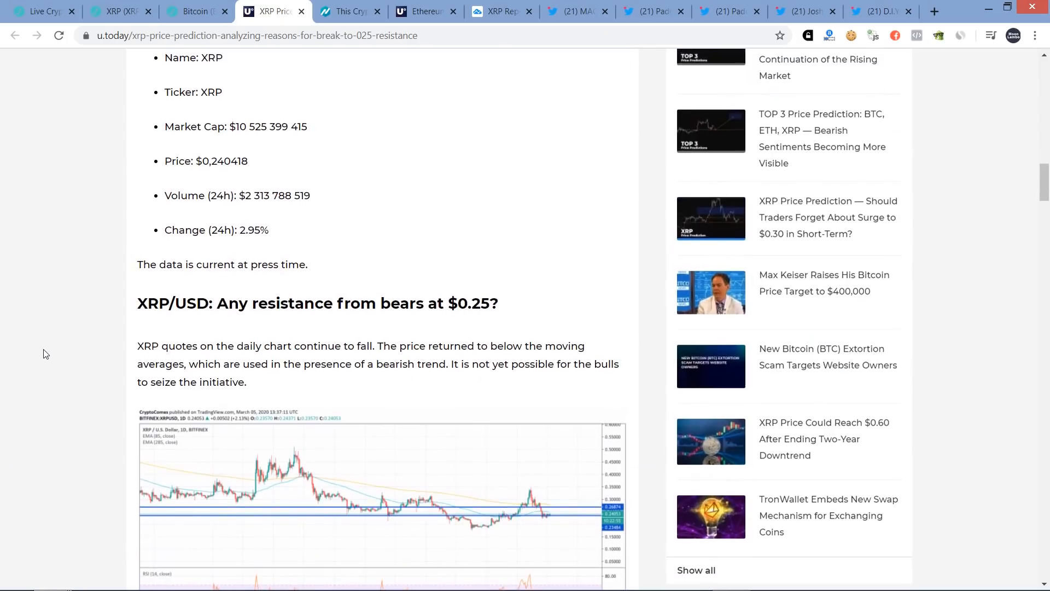
scroll("down", 3)
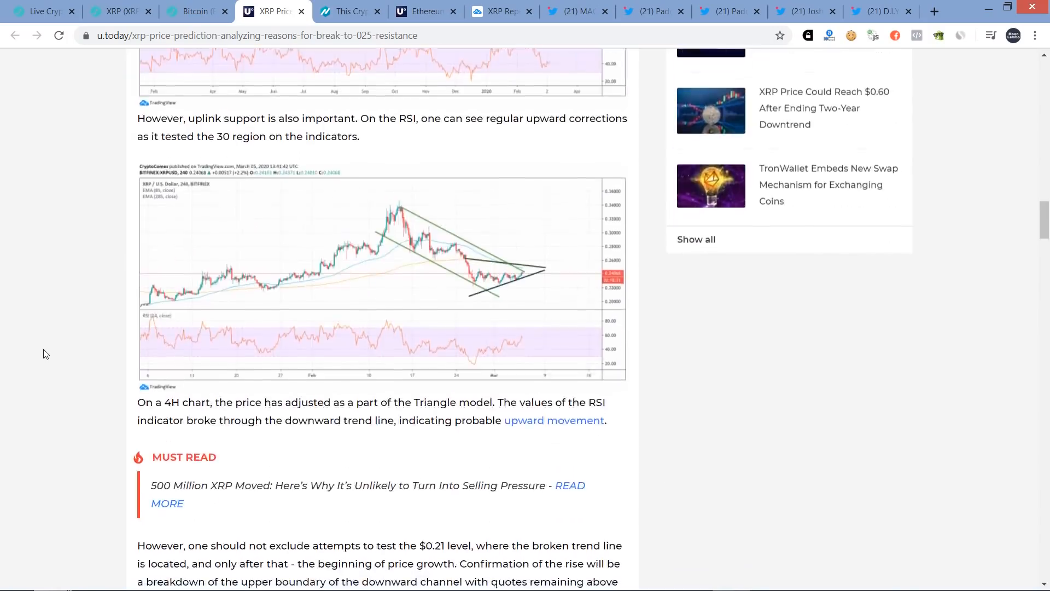
scroll("up", 3)
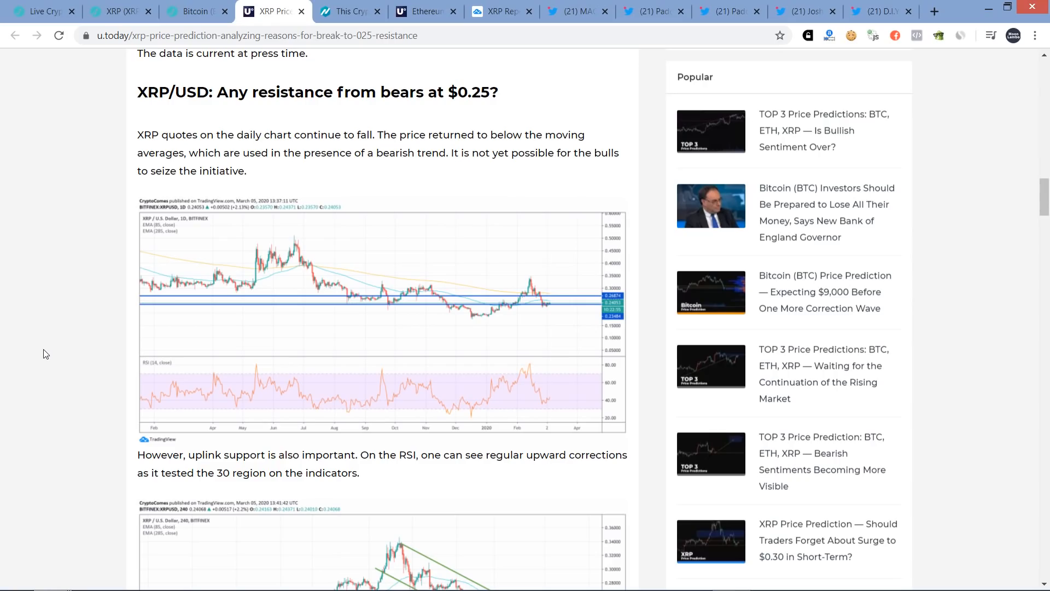
scroll("down", 3)
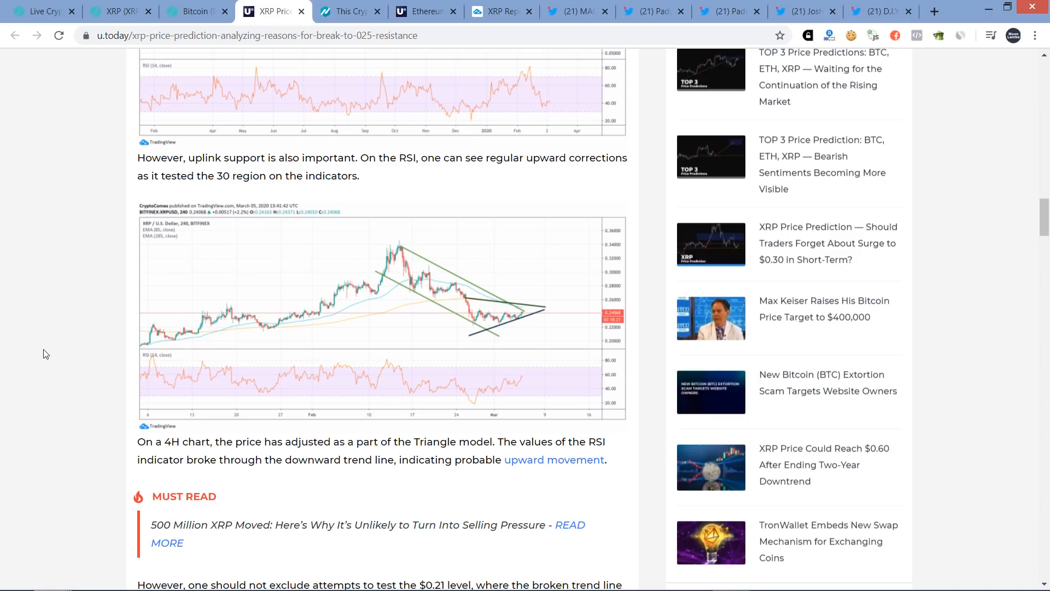
scroll("down", 3)
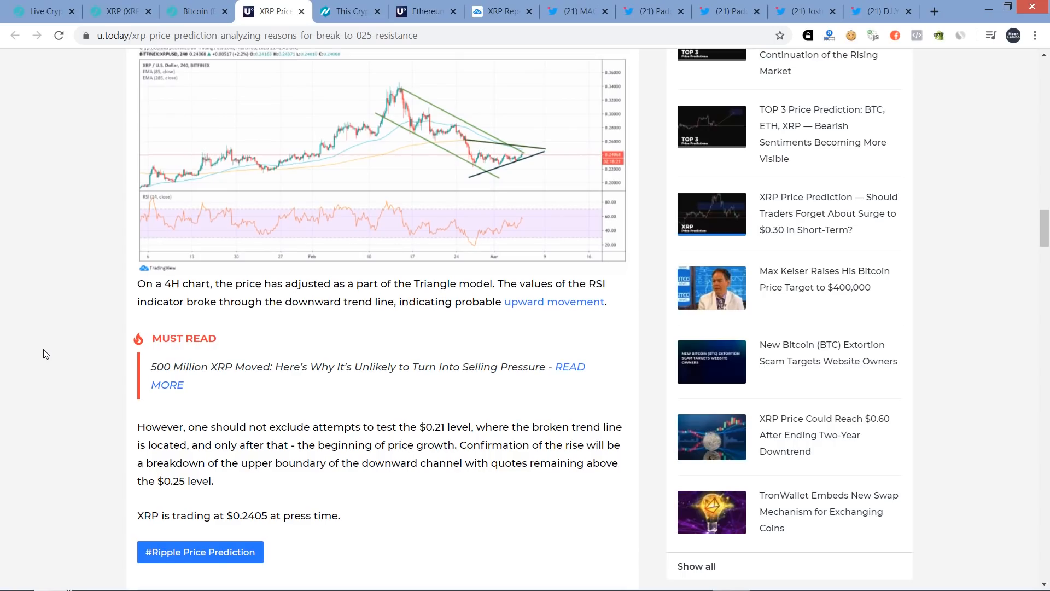
scroll("down", 3)
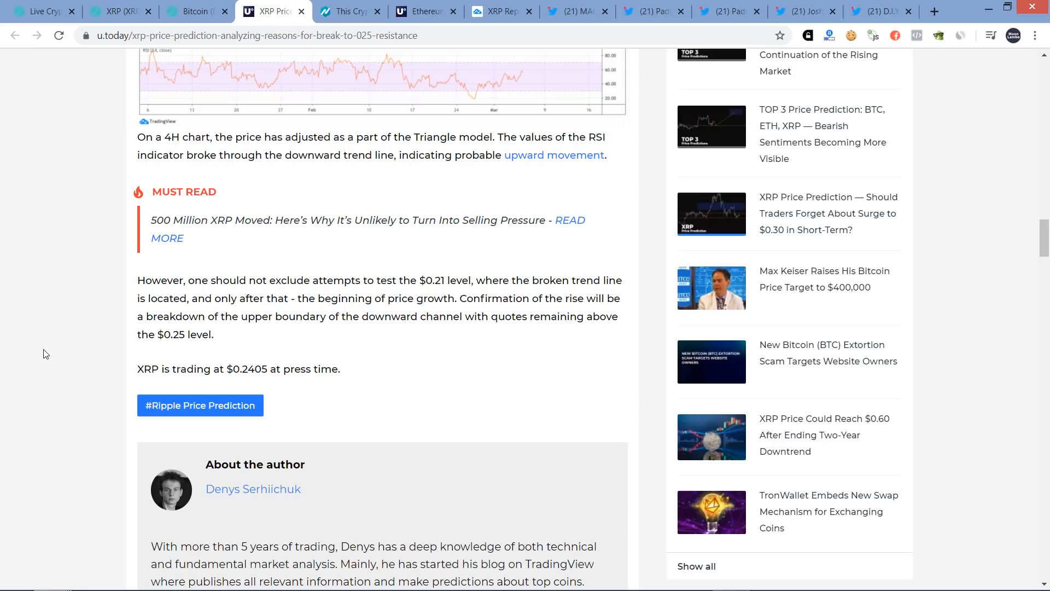
scroll("up", 3)
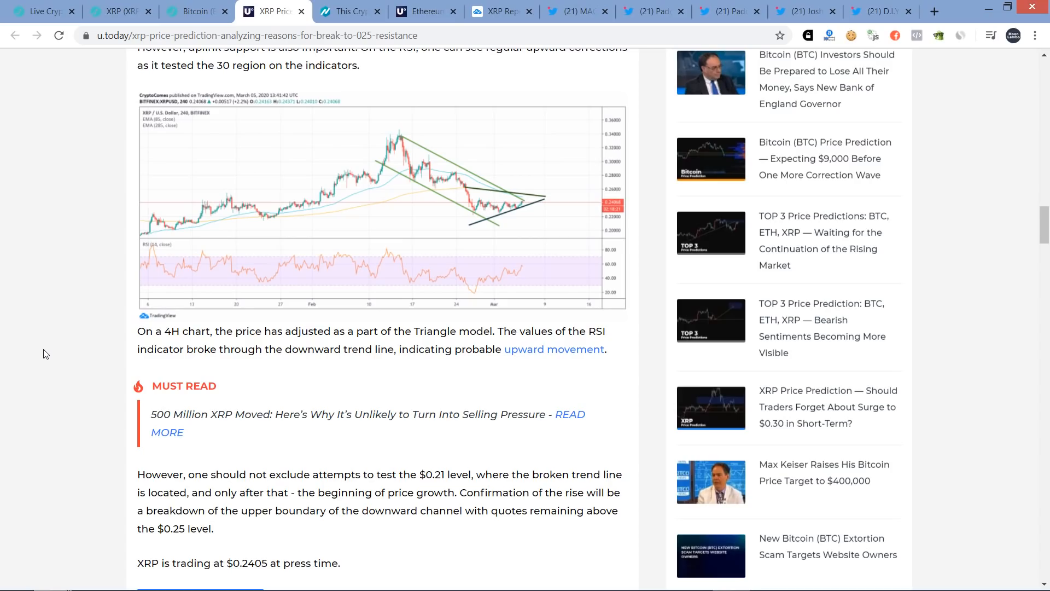
left_click(348, 11)
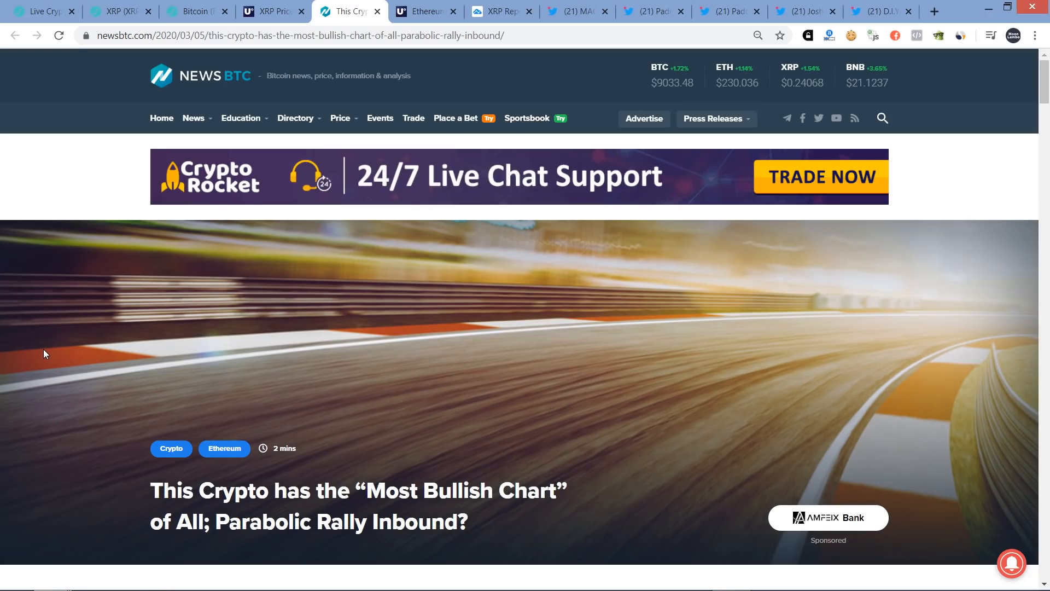
- Read the NewsBTC article down to Galaxy's embedded tweet calling $ETH the most bullish chart
scroll("down", 3)
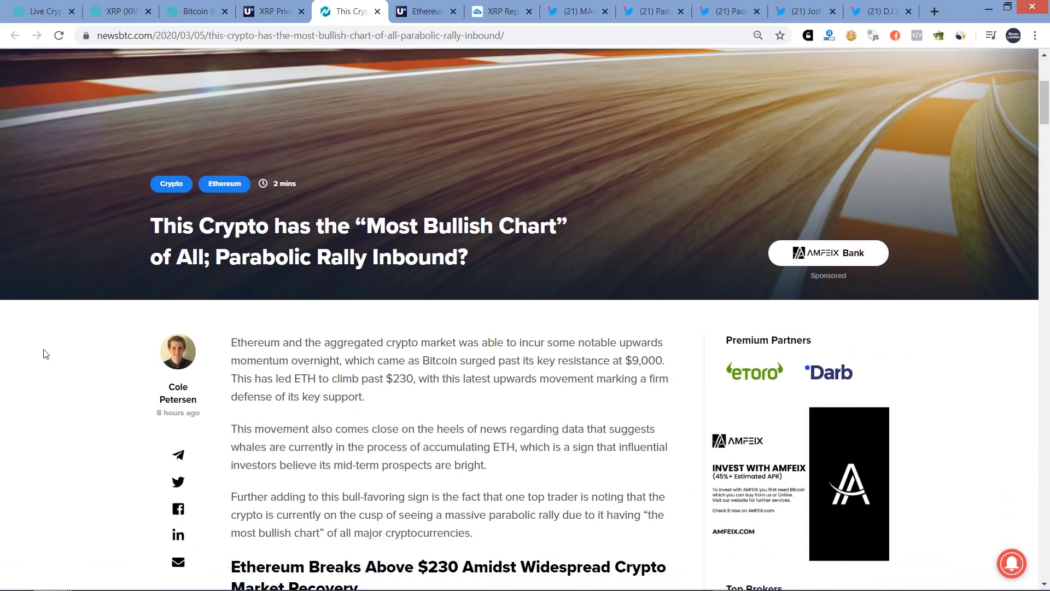
scroll("down", 3)
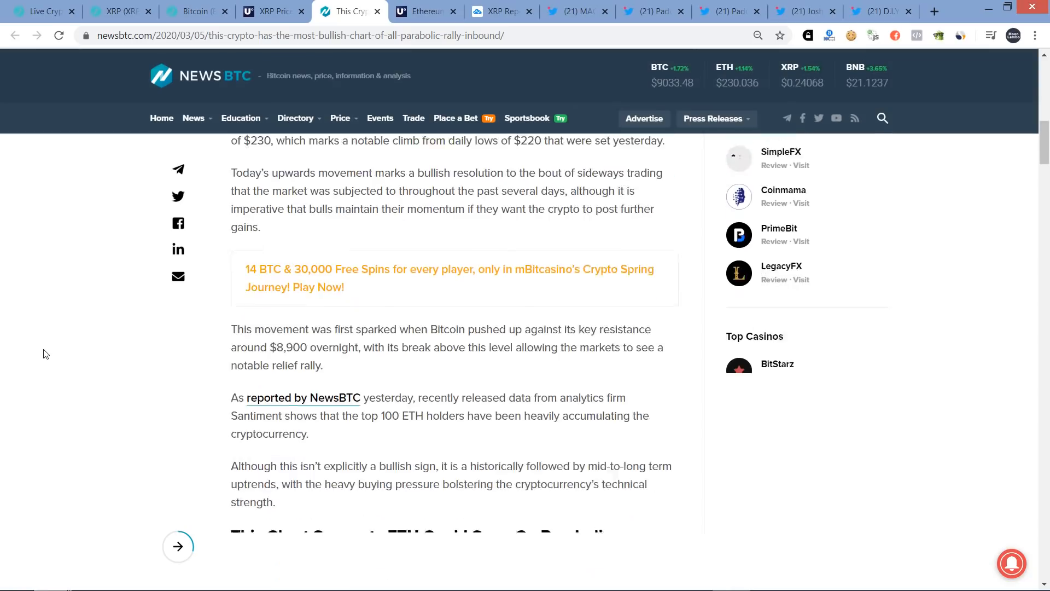
scroll("down", 3)
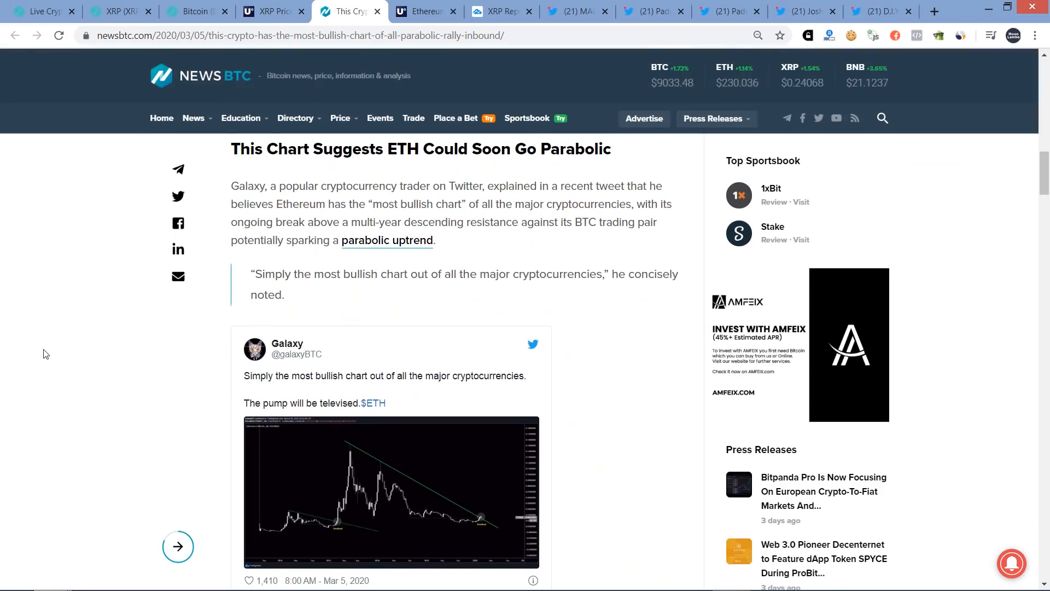
scroll("down", 3)
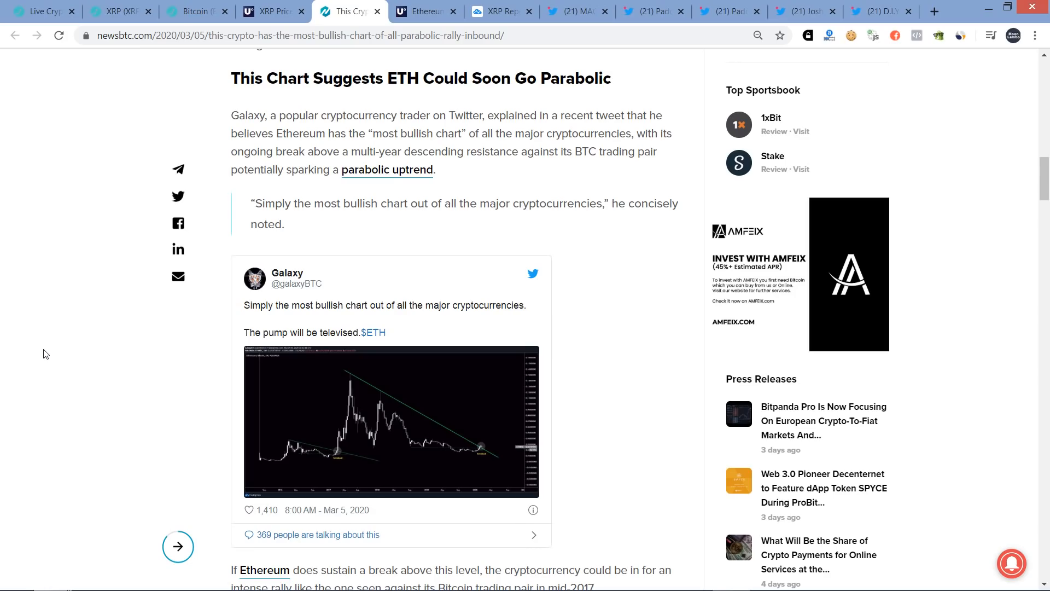
left_click(425, 11)
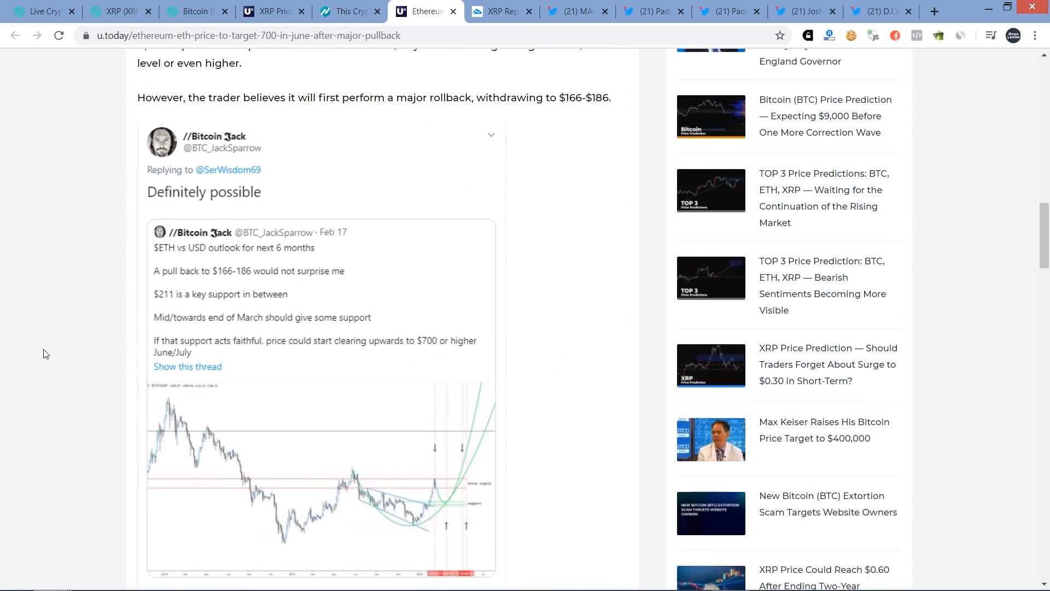
left_click(347, 11)
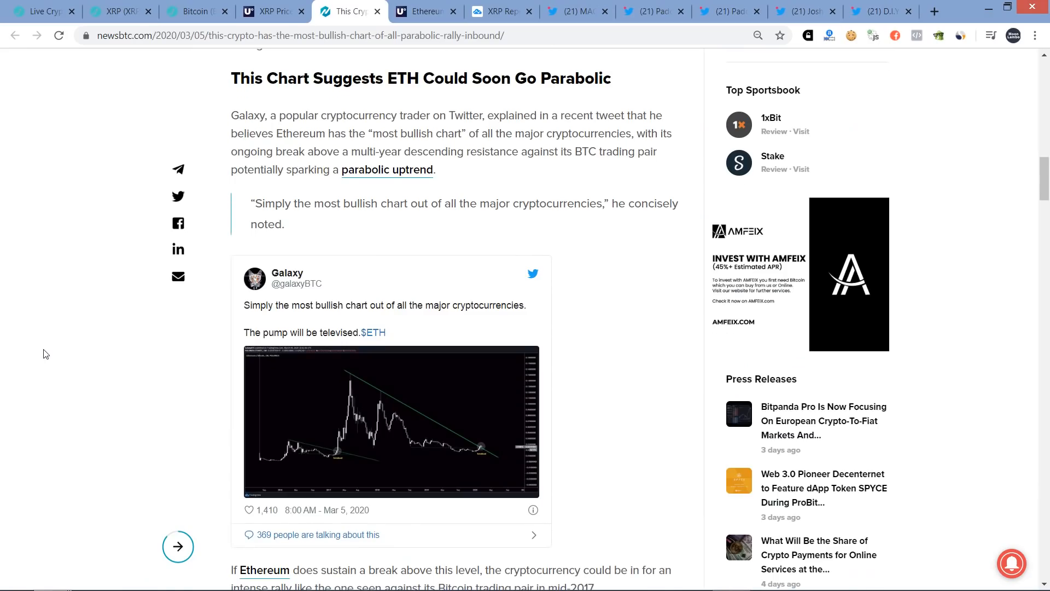
scroll("down", 3)
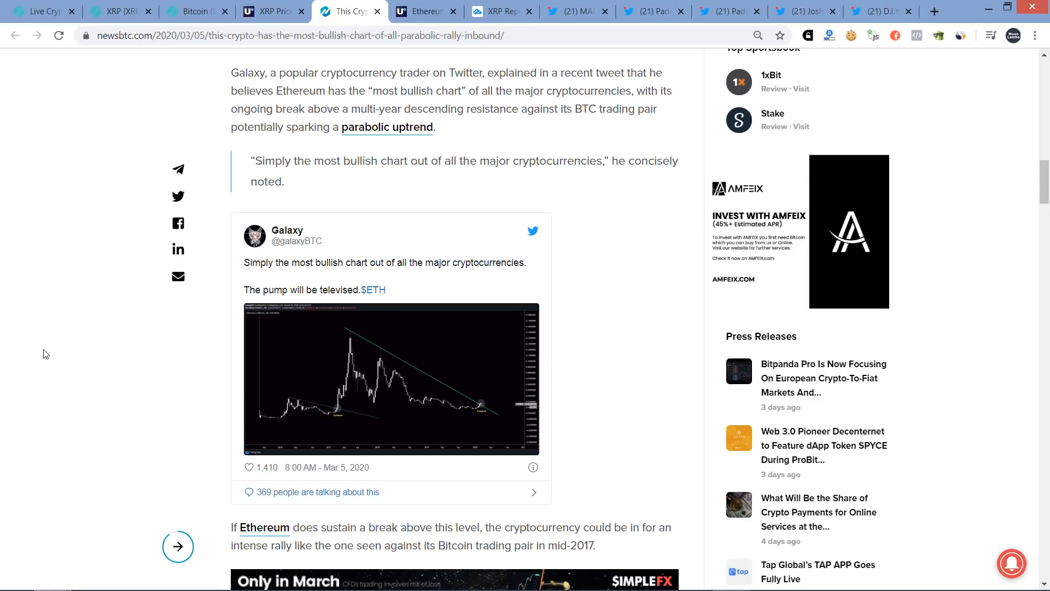
mouse_move(417, 376)
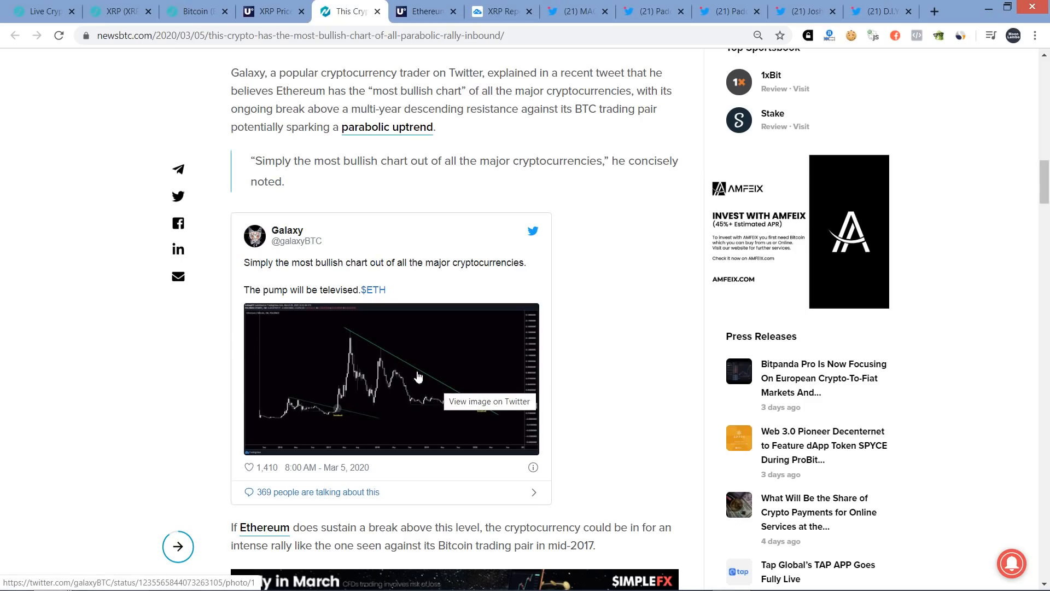
mouse_move(79, 444)
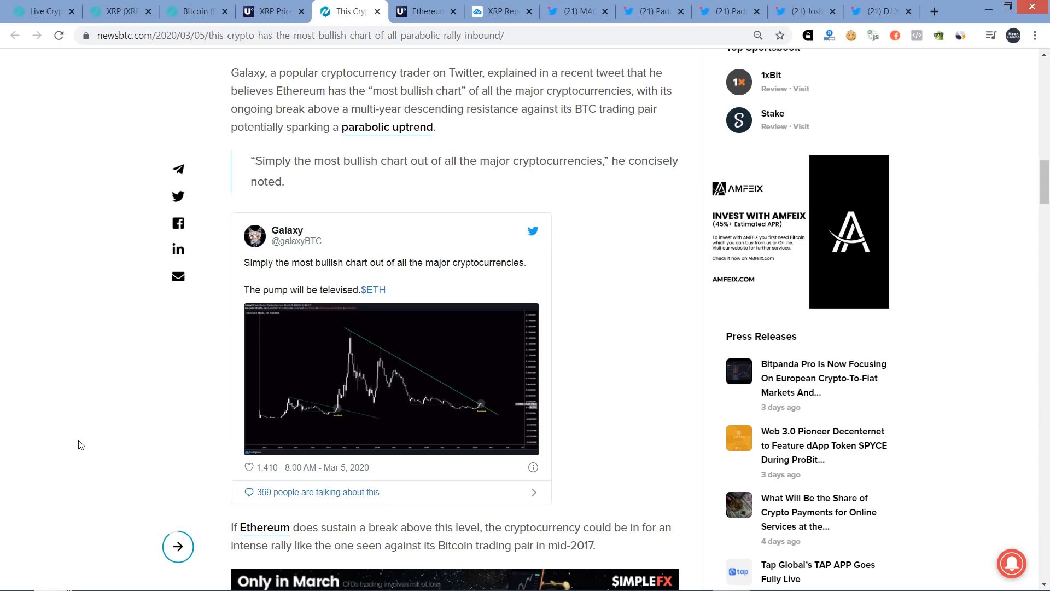
- Read the u.today Ethereum $700 article down through the Bitcoin Jack and CryptoWolf pullback tweets
left_click(425, 11)
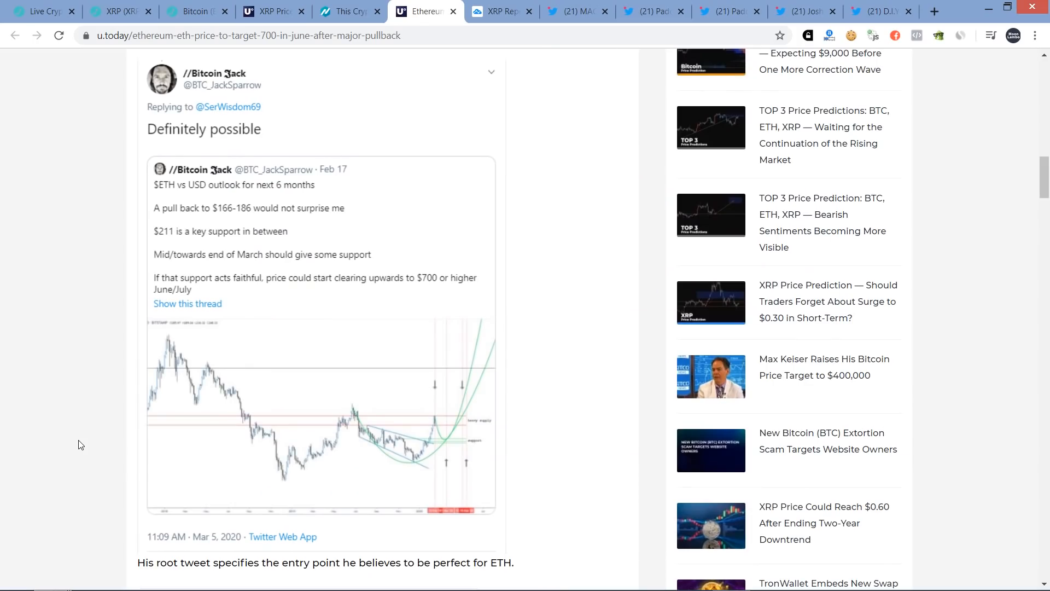
scroll("up", 3)
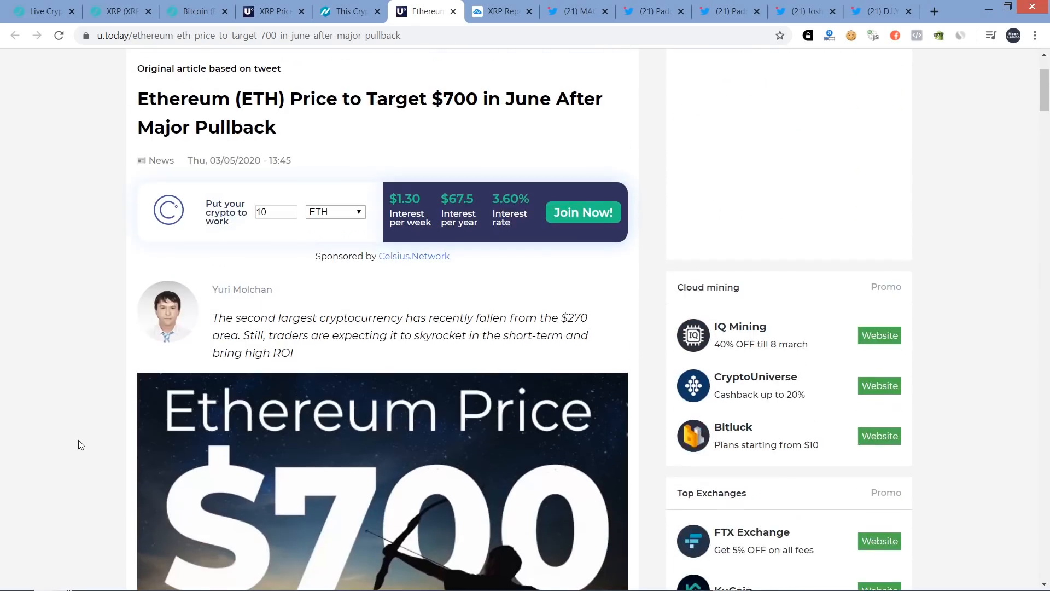
scroll("down", 3)
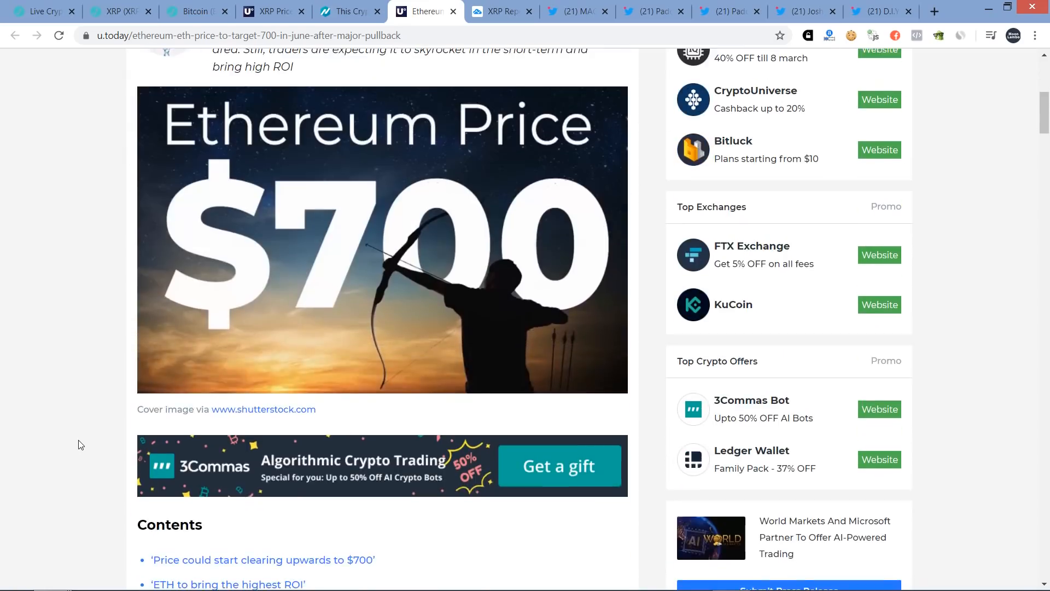
scroll("down", 3)
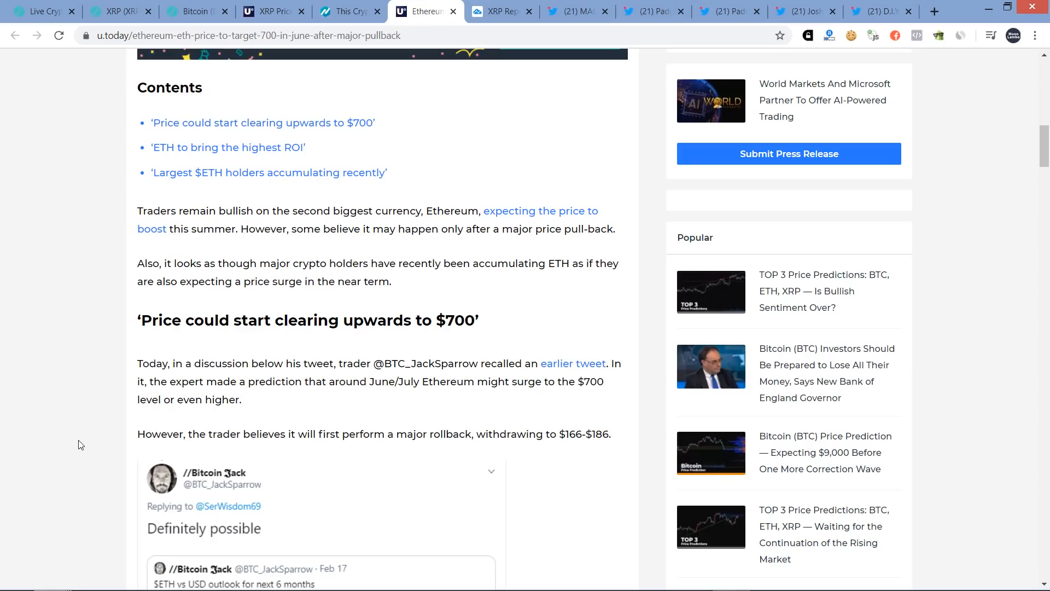
scroll("down", 3)
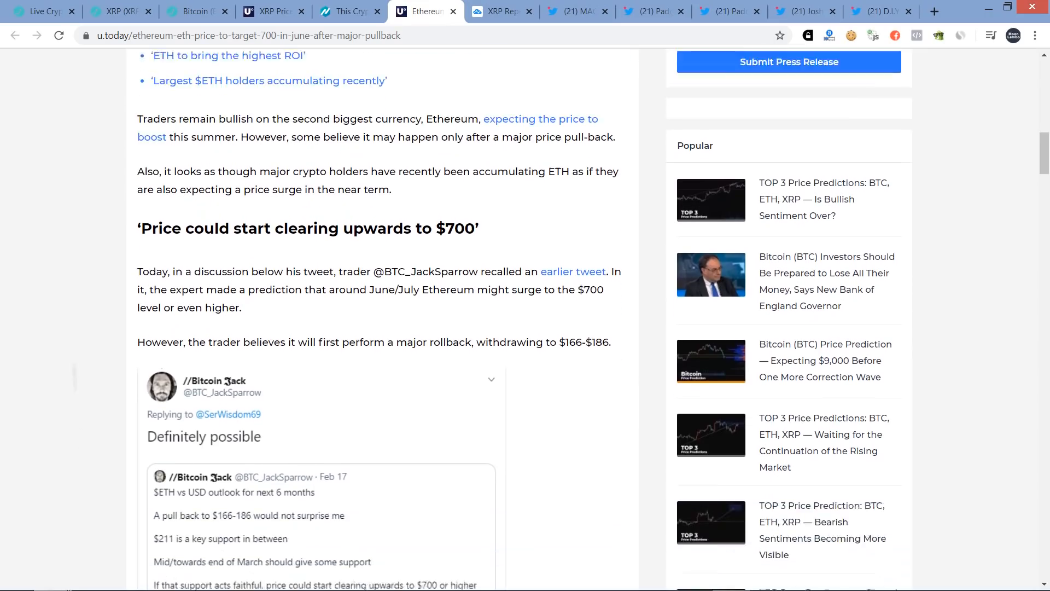
scroll("down", 3)
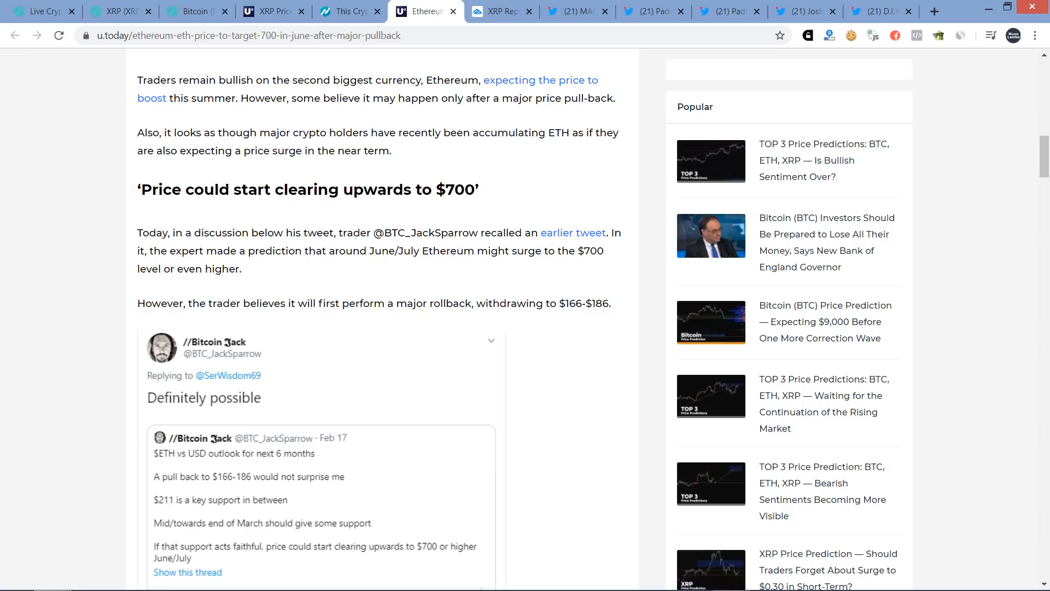
scroll("down", 3)
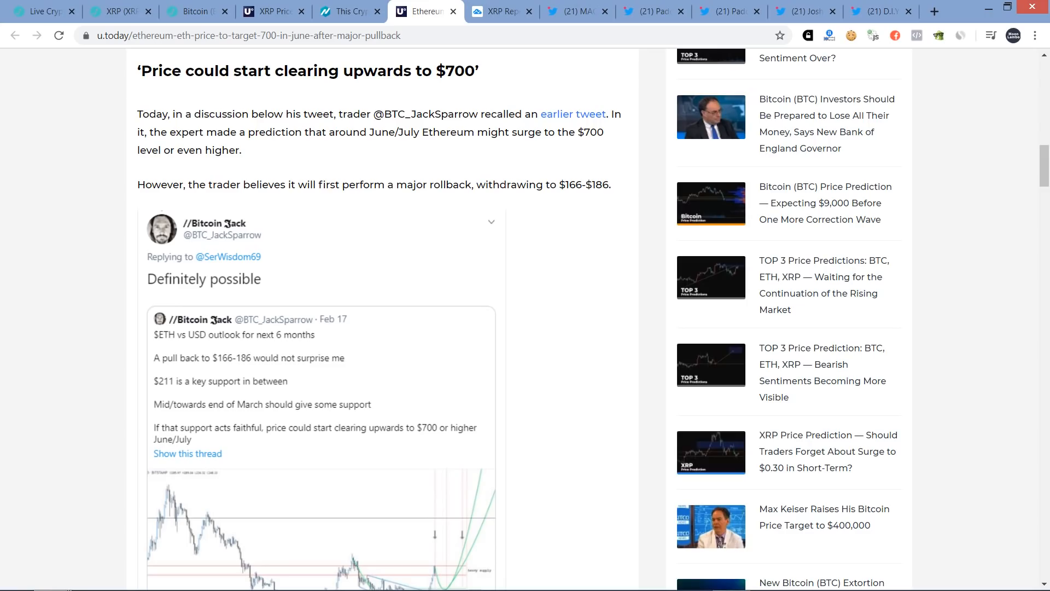
- Finish the $166-186 pullback tweets, return to the Contents list, then show the TradingView XRP 61.8% retrace chart
scroll("down", 3)
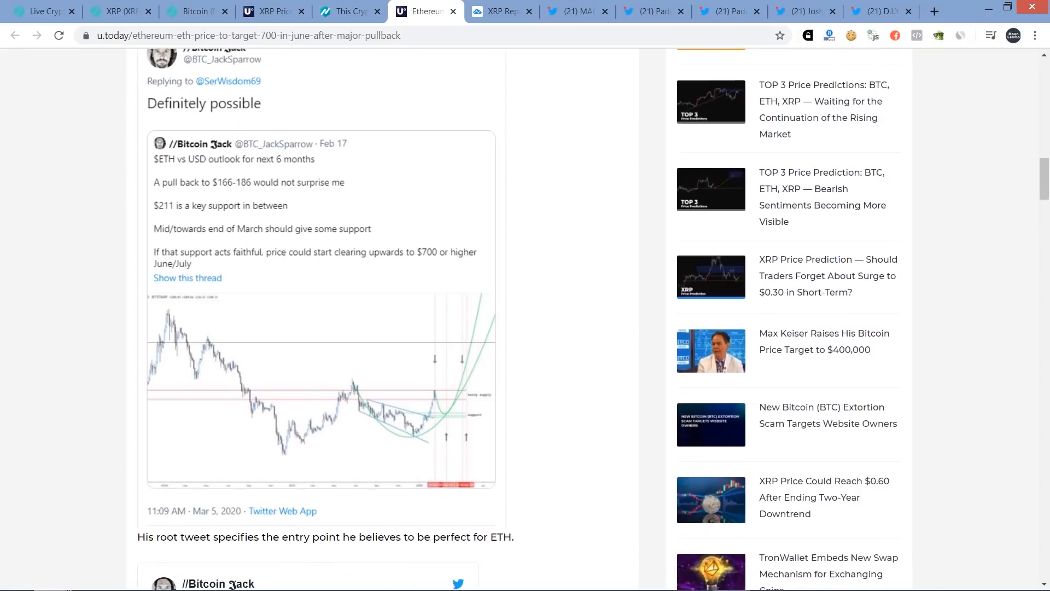
scroll("down", 3)
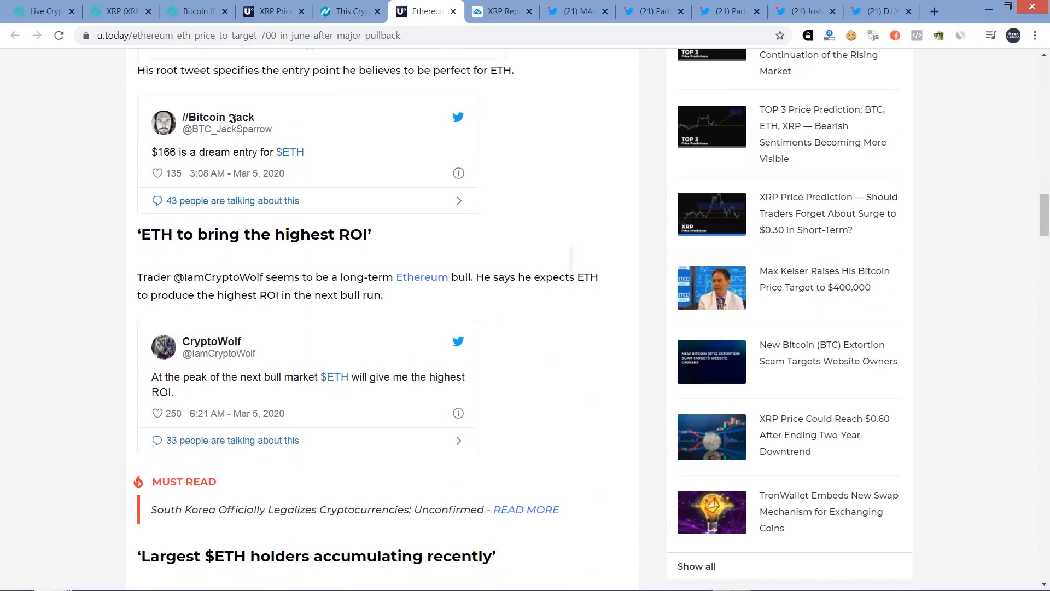
scroll("up", 3)
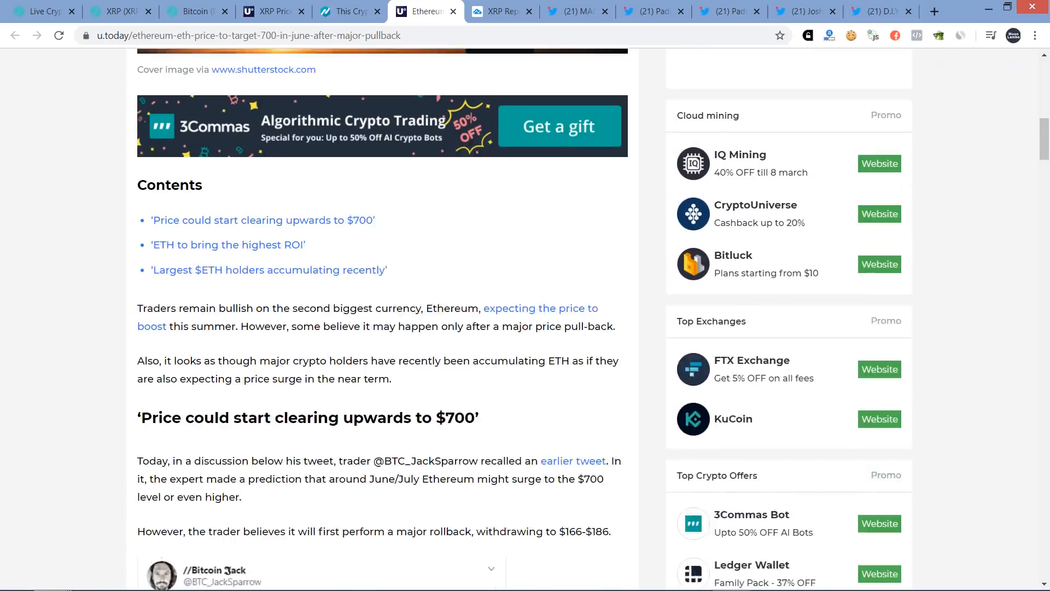
scroll("up", 3)
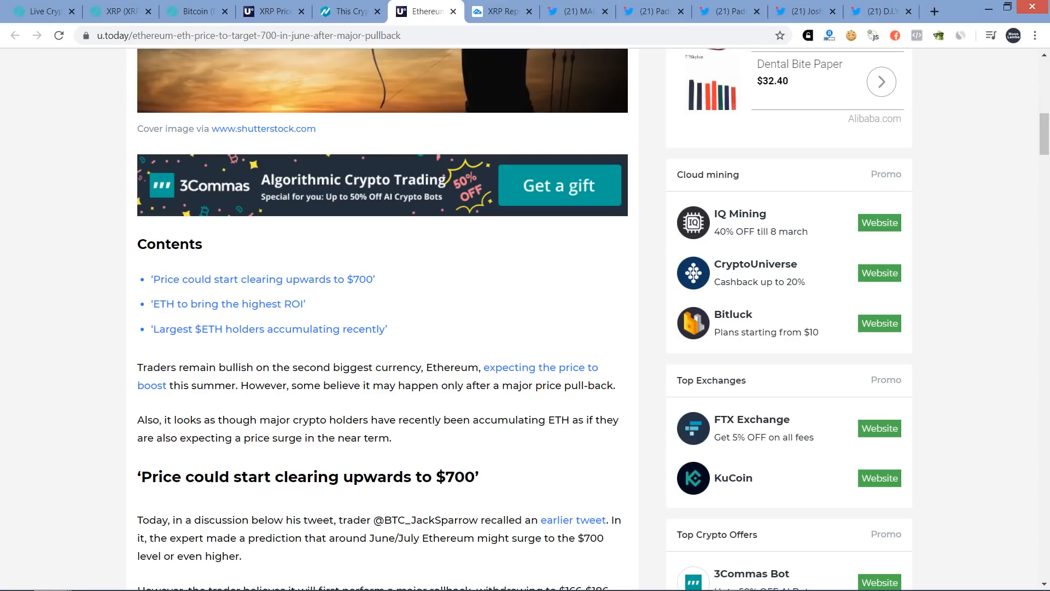
mouse_move(87, 449)
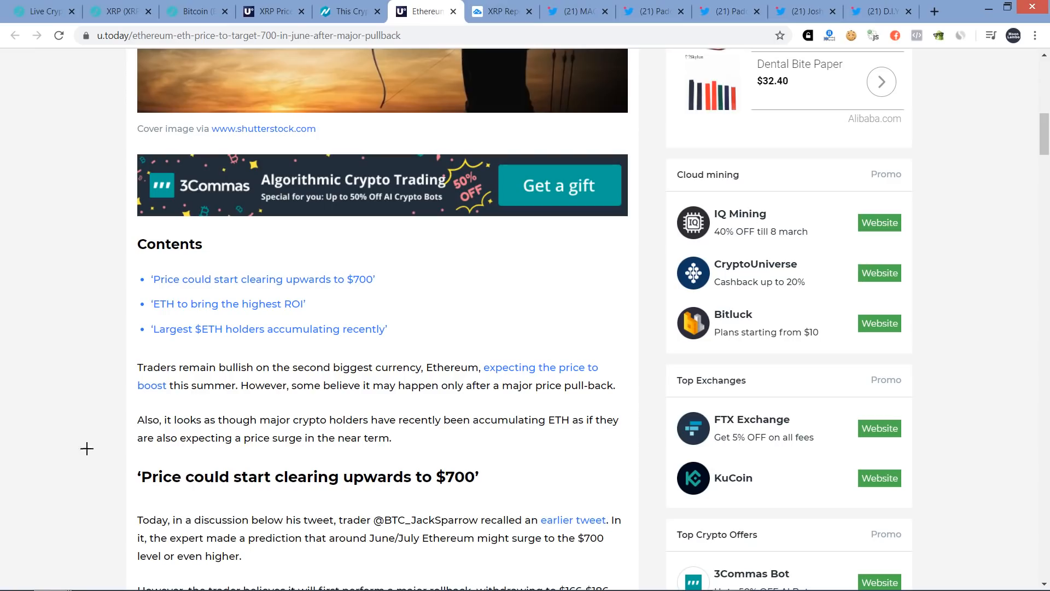
left_click(499, 11)
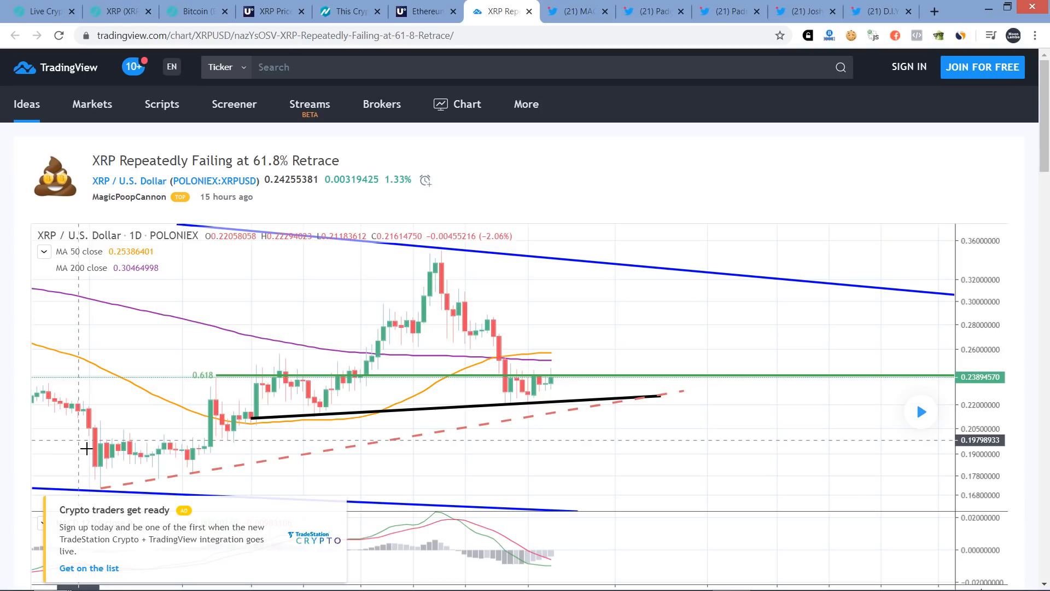
mouse_move(337, 399)
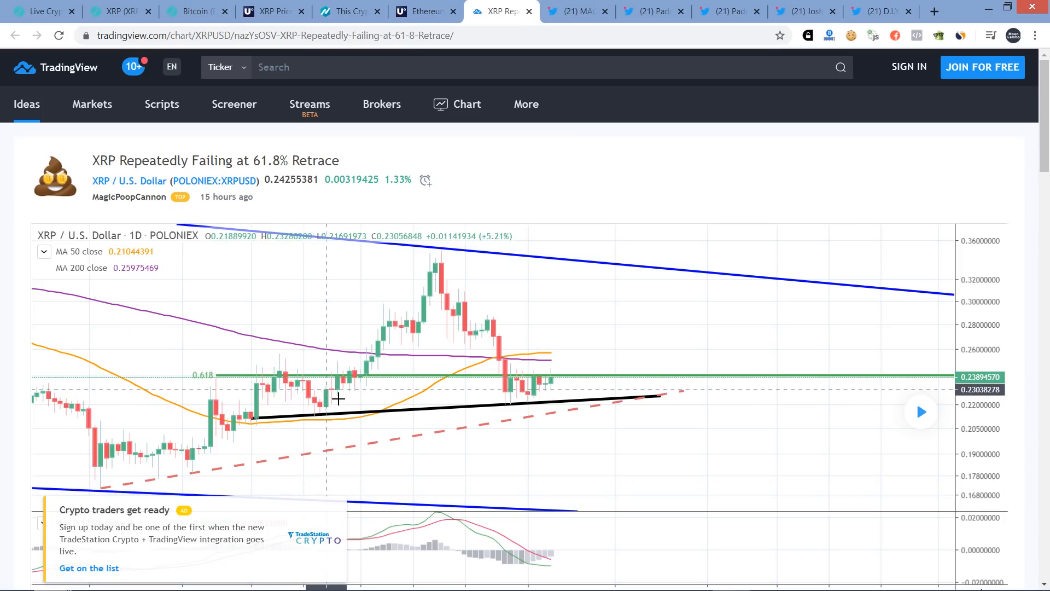
scroll("down", 3)
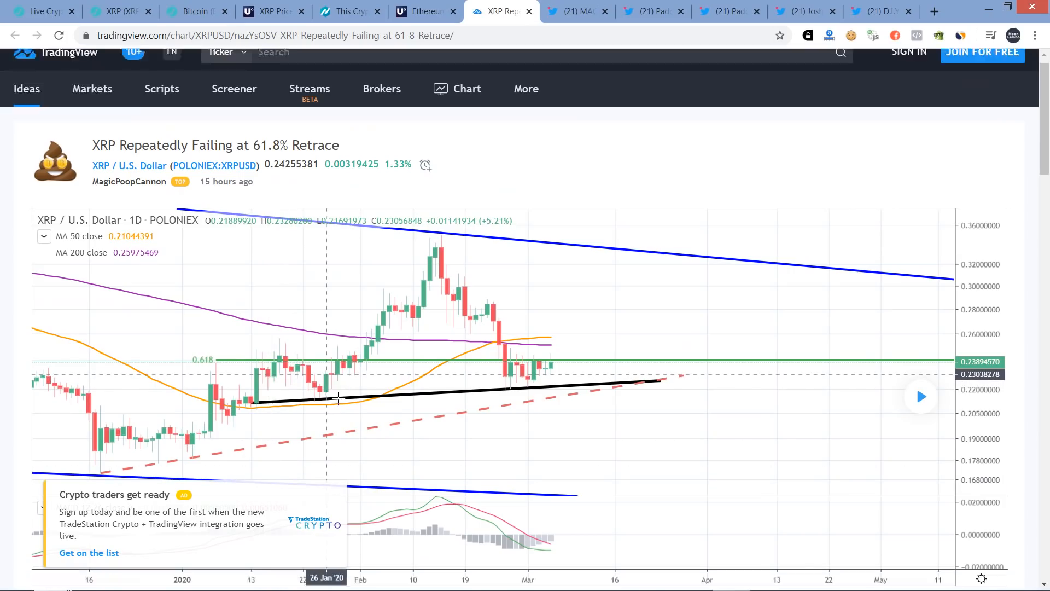
scroll("down", 3)
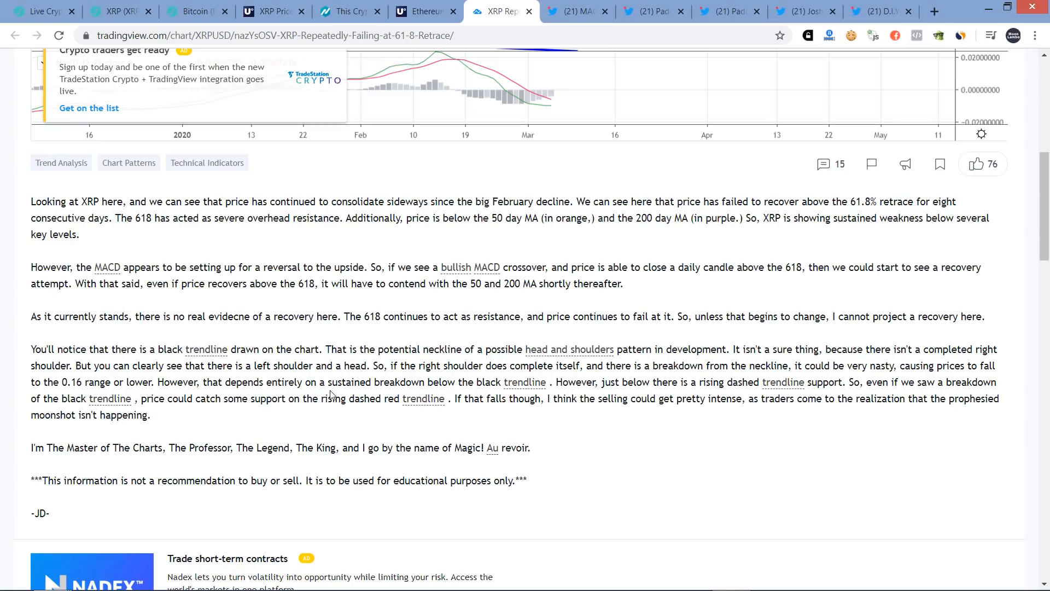
- Show MAGIC's tweet doubting a crypto recovery while stocks keep getting demolished
left_click(572, 11)
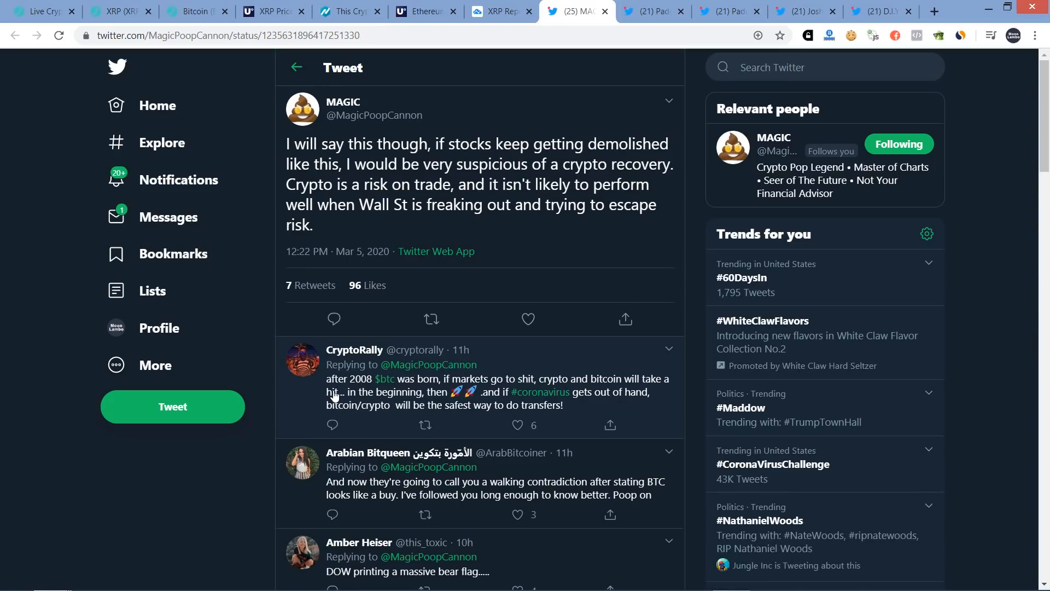
- Show the Paddy Stash #ALTSEASON tweet and view its quoted altcoin dominance channel chart enlarged
left_click(647, 11)
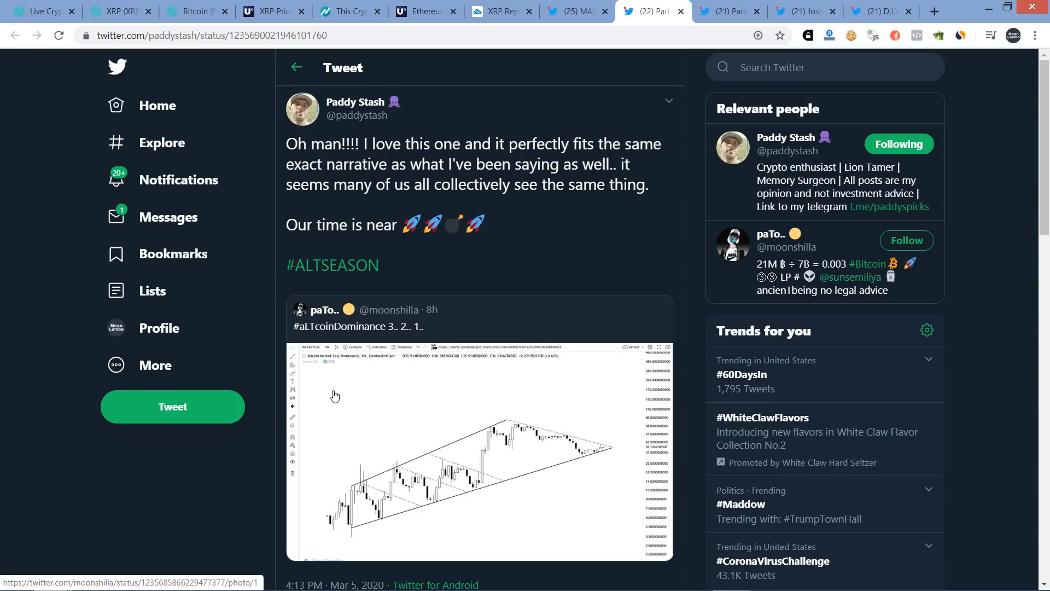
mouse_move(563, 456)
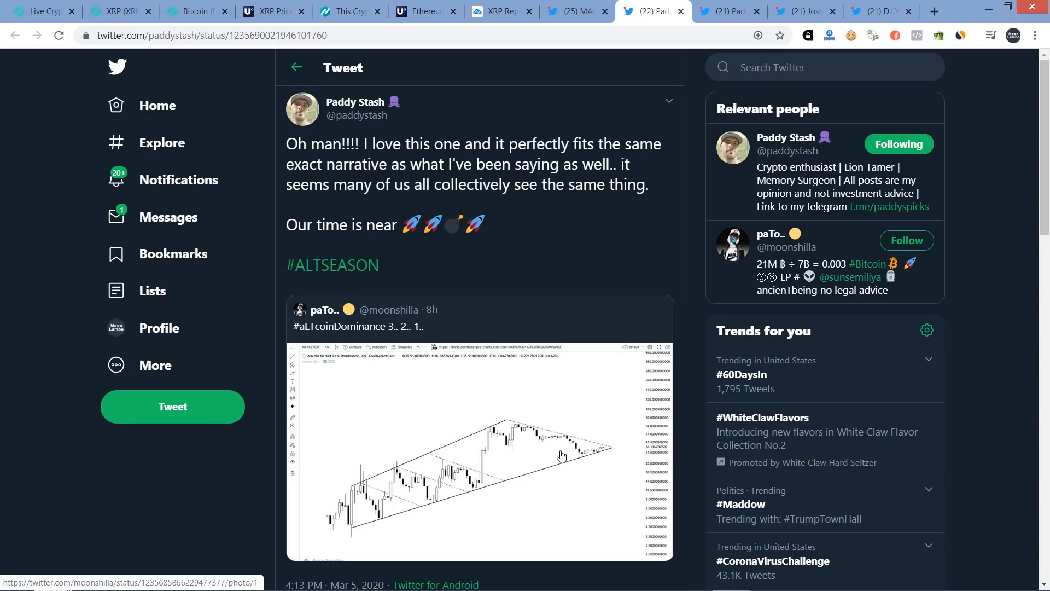
mouse_move(526, 439)
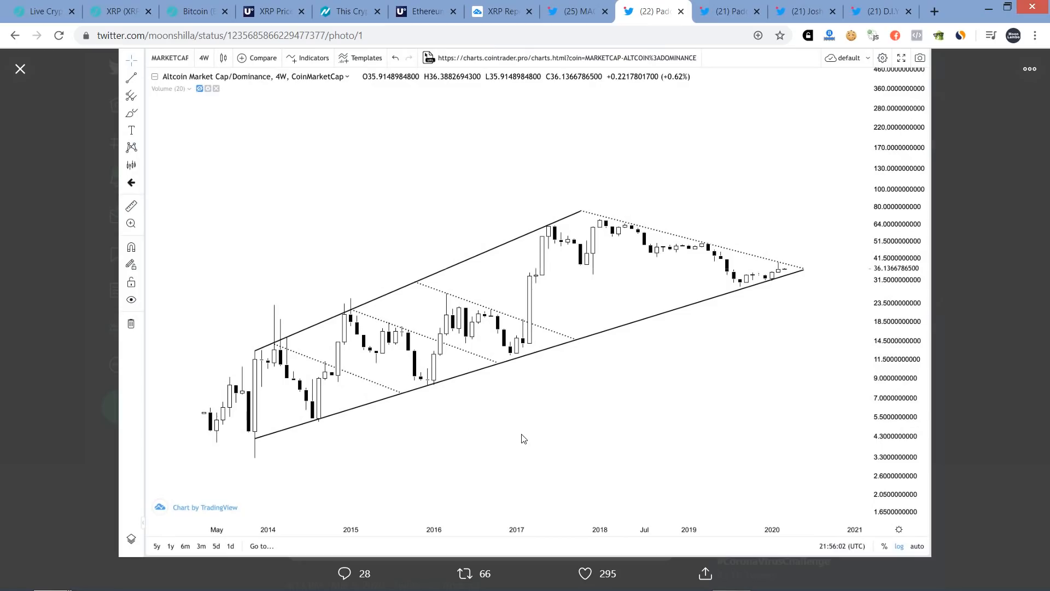
left_click(19, 69)
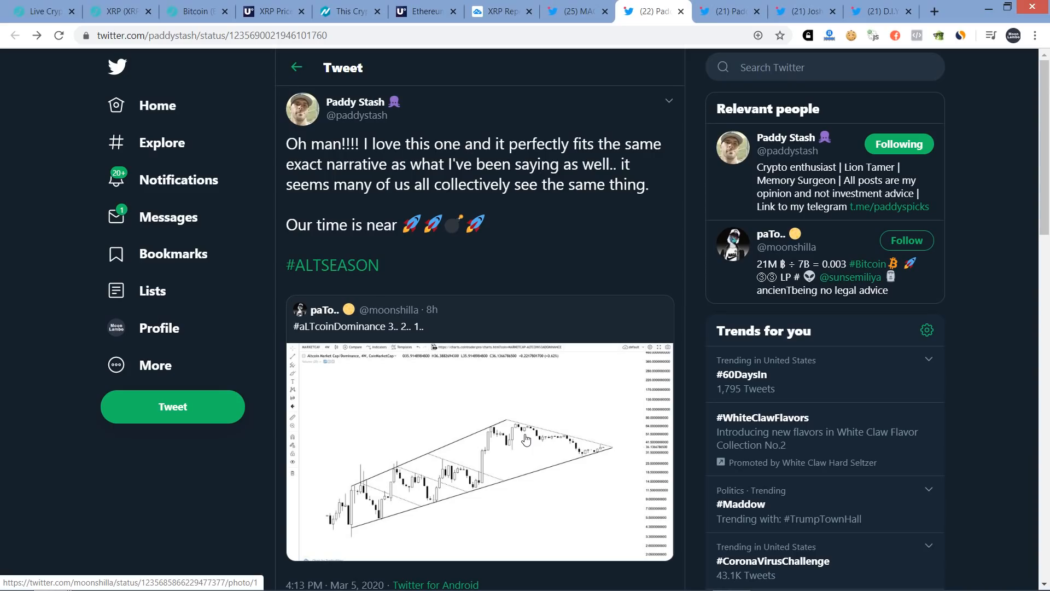
- Show the weekly altcoin dominance update tweet and view its green-trendline chart enlarged
left_click(728, 11)
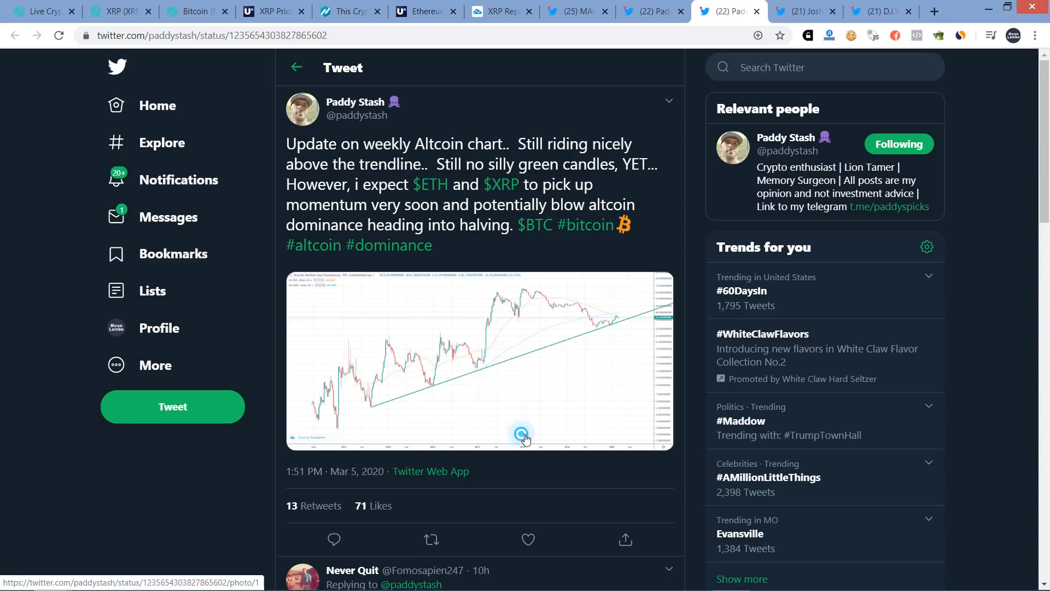
left_click(521, 433)
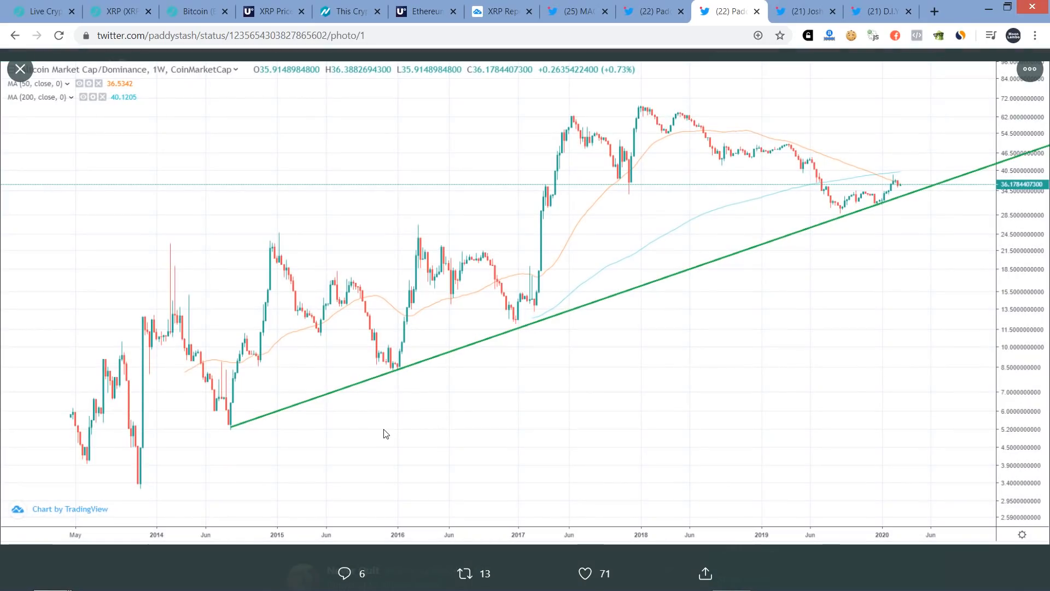
left_click(19, 69)
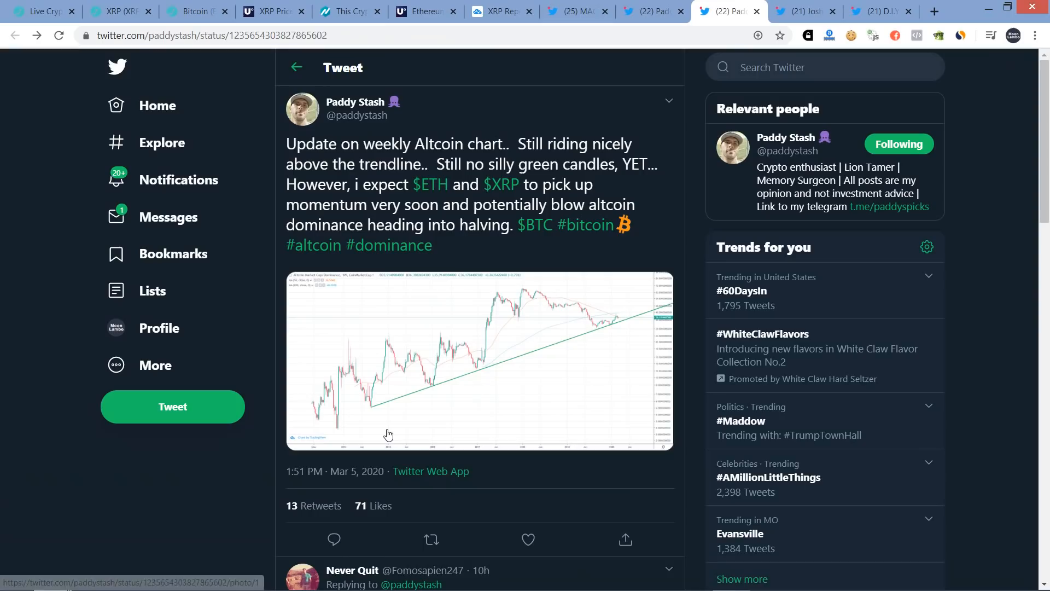
mouse_move(58, 470)
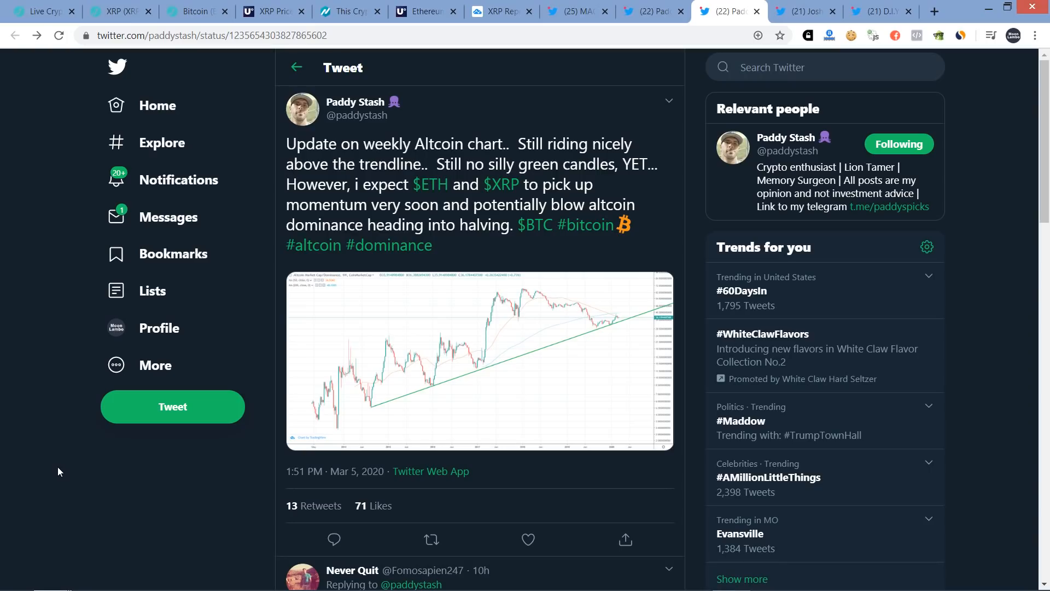
- View Josh Rager's $BTC retest-$8900 chart tweet and live Bitcoin price, ending on the D.I.Y Investing 'Yes Men' tweet
left_click(802, 11)
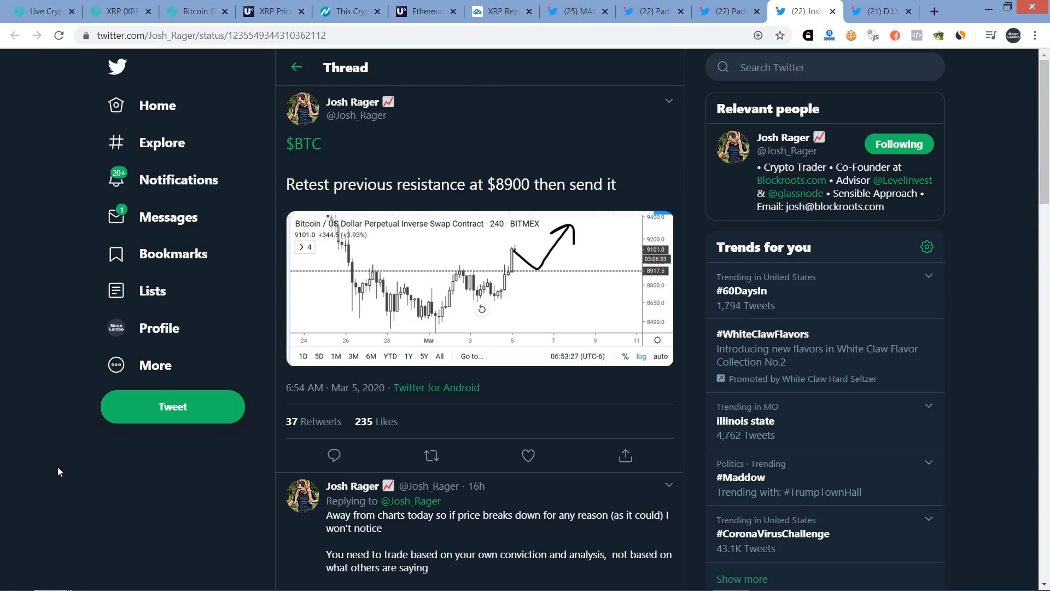
mouse_move(529, 290)
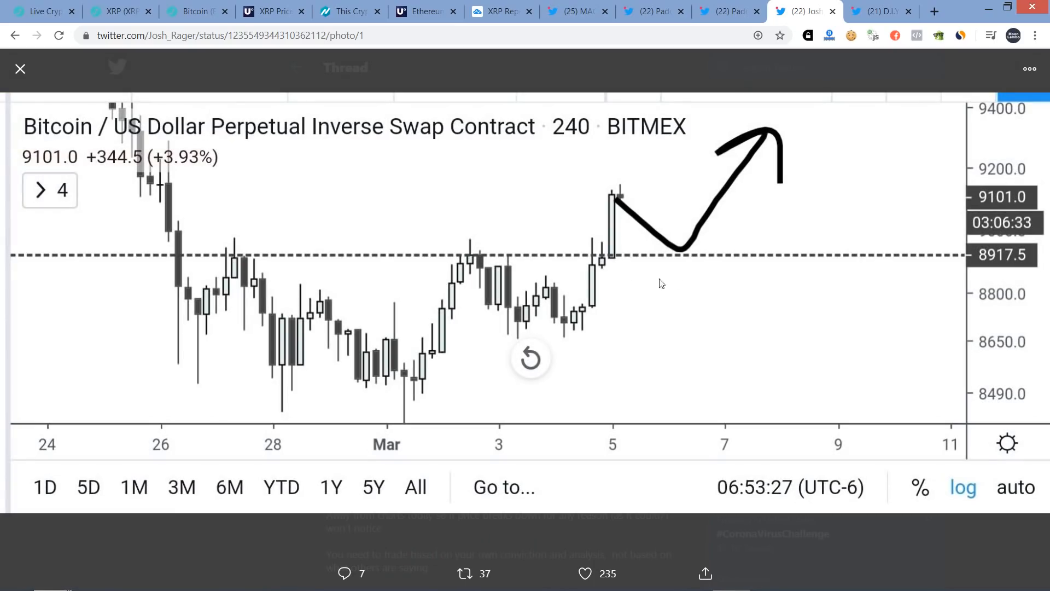
mouse_move(780, 349)
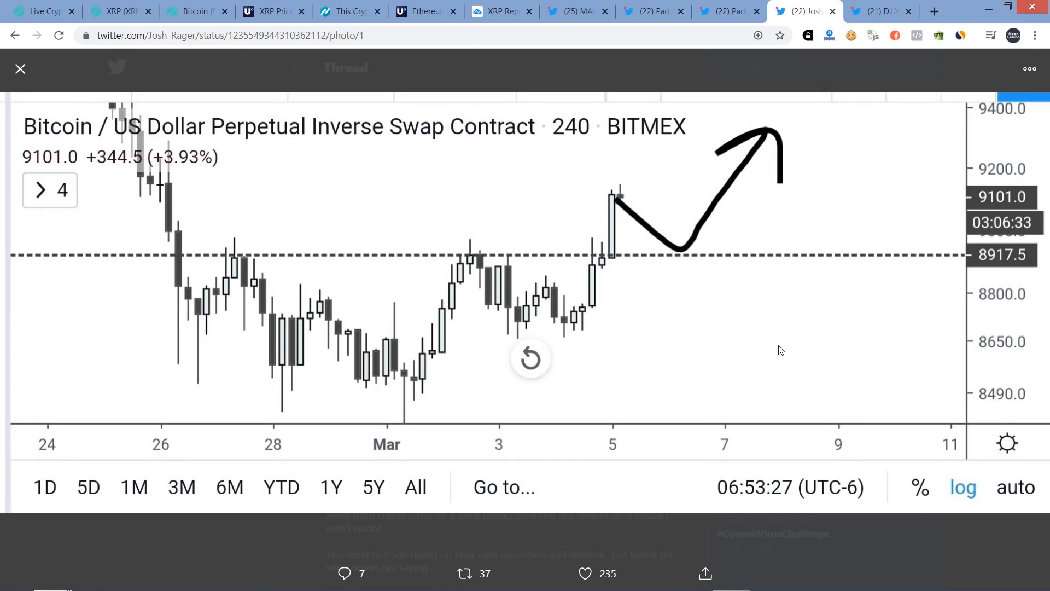
mouse_move(129, 91)
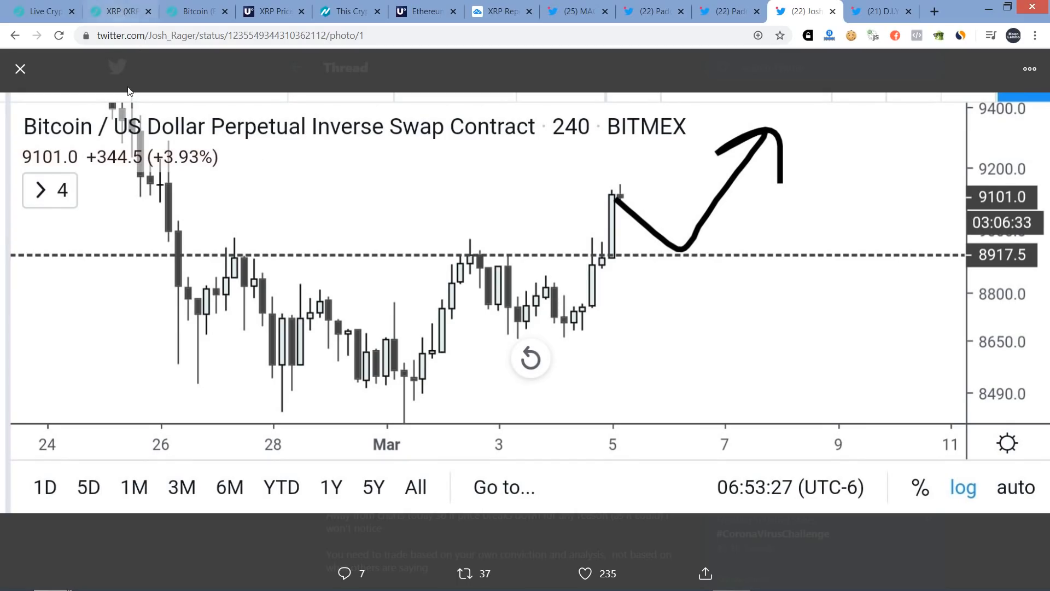
left_click(20, 68)
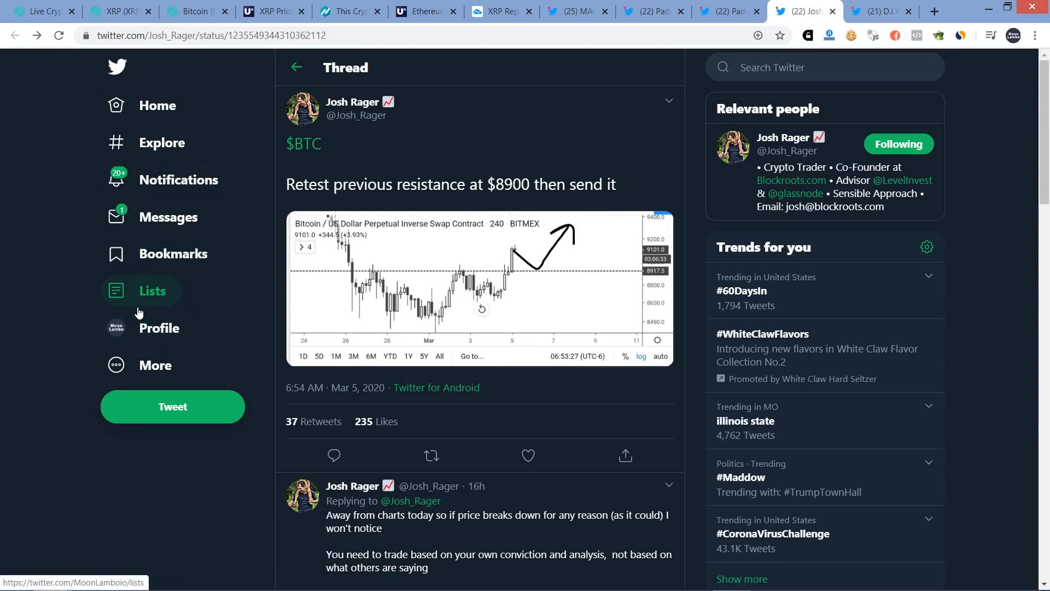
mouse_move(449, 276)
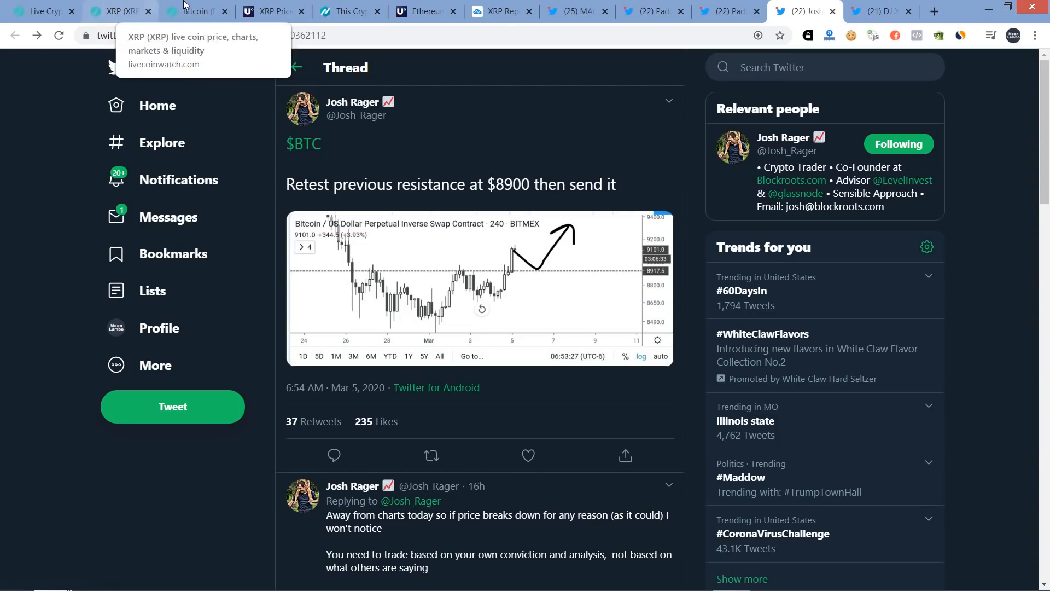
left_click(194, 11)
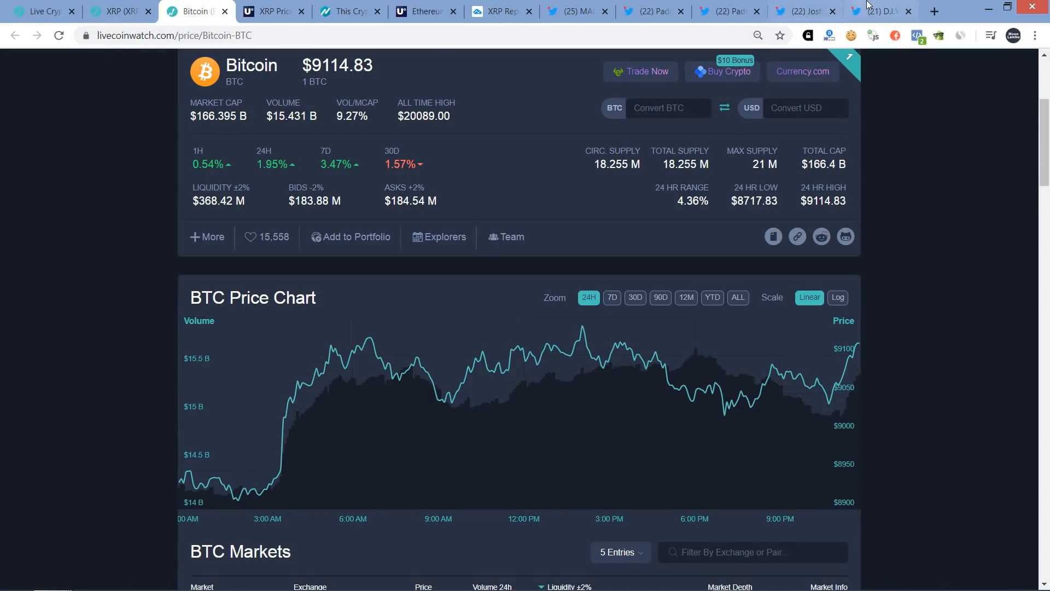
left_click(800, 11)
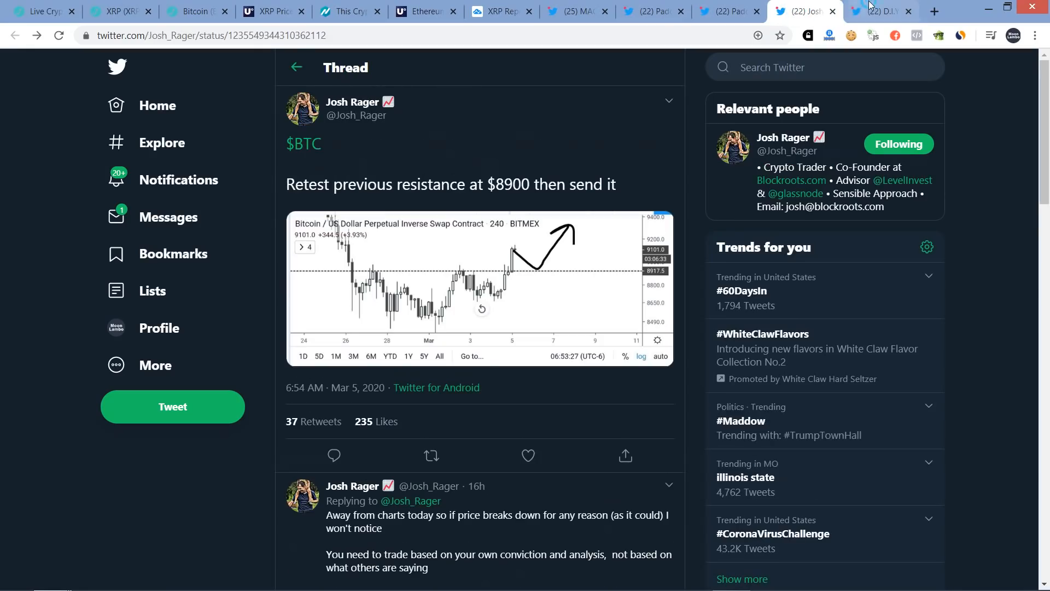
left_click(880, 11)
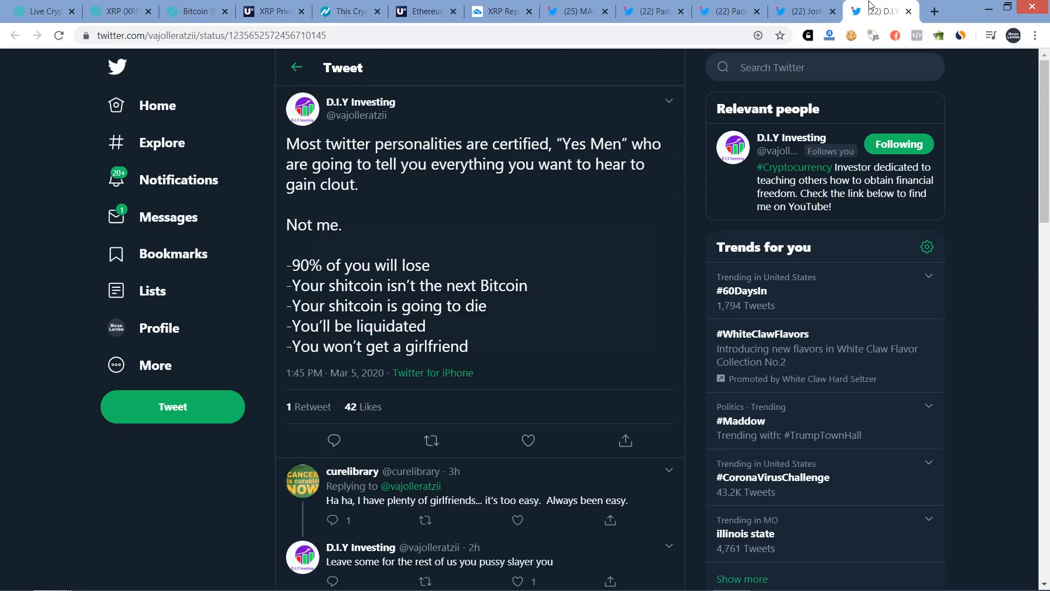